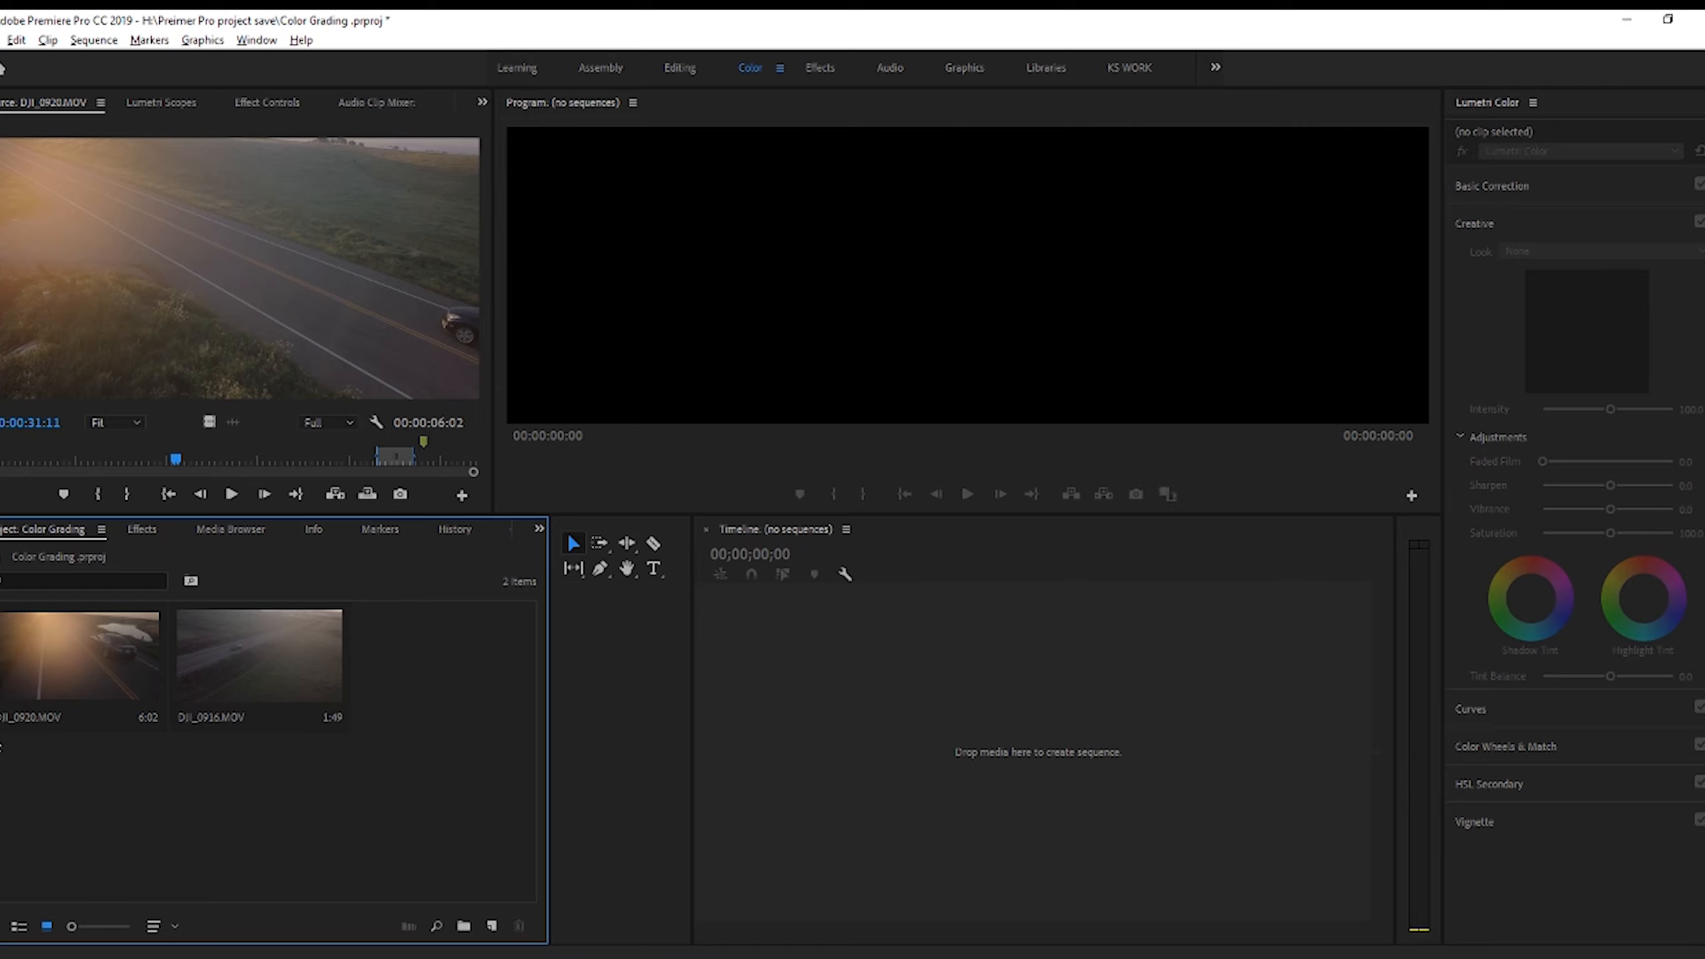
- Select the DJI_0920.MOV master clip in the project so Lumetri Color targets it
click(255, 40)
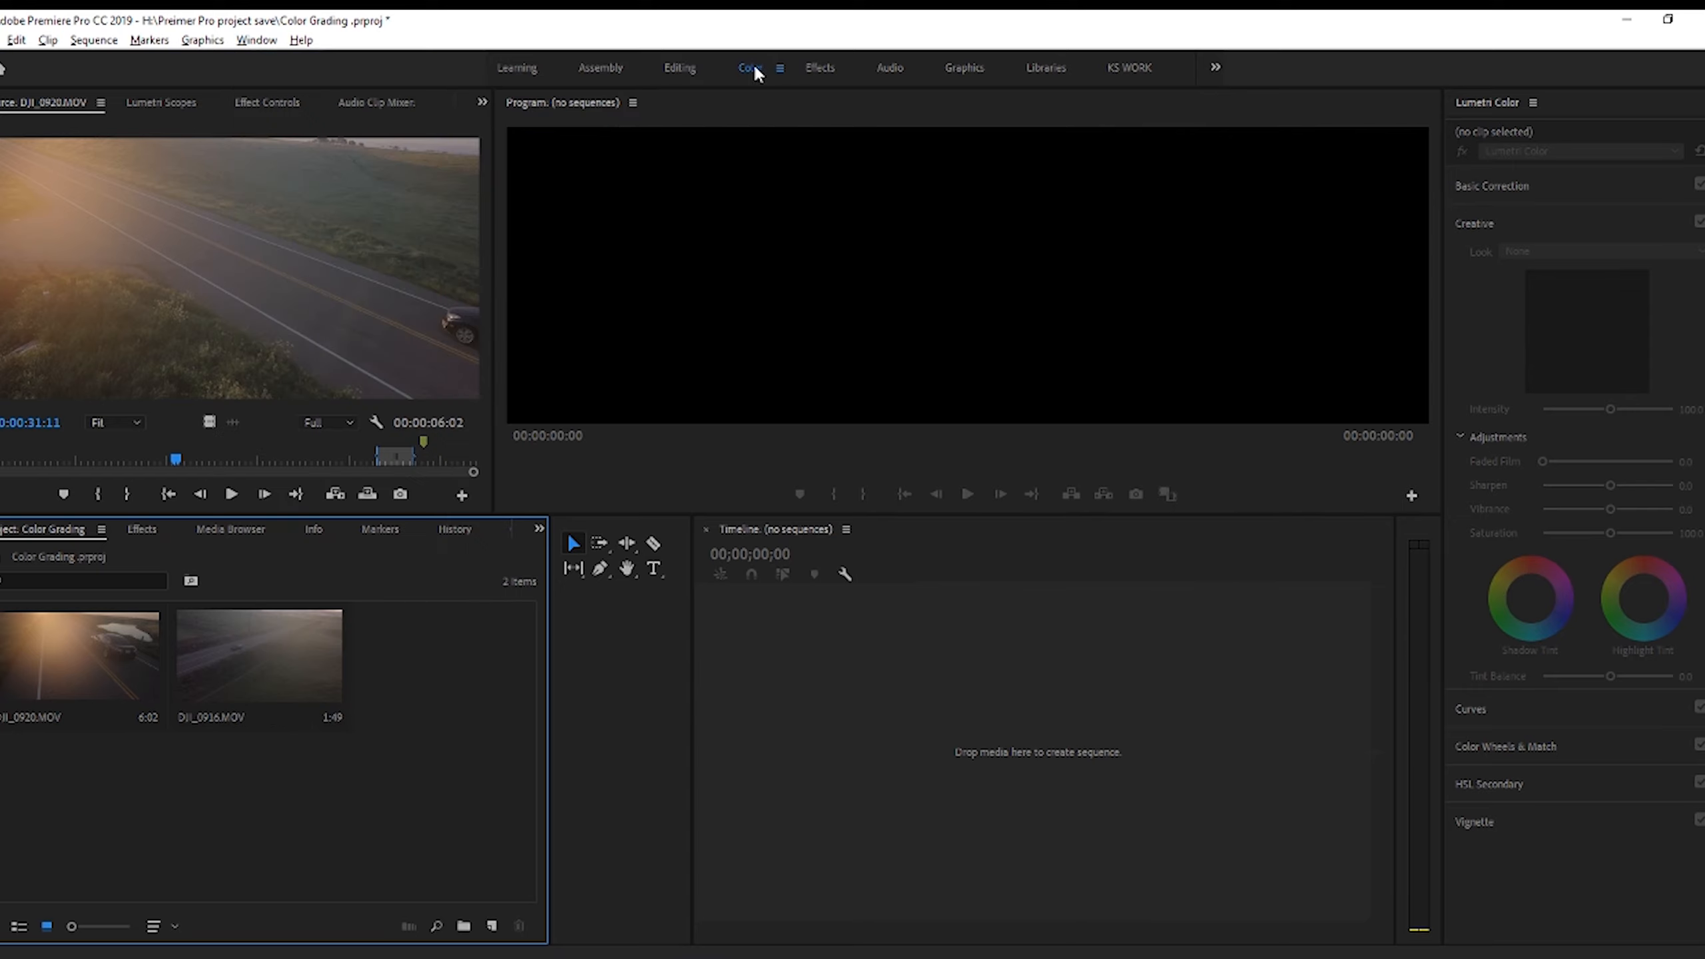
mouse_move(1500, 444)
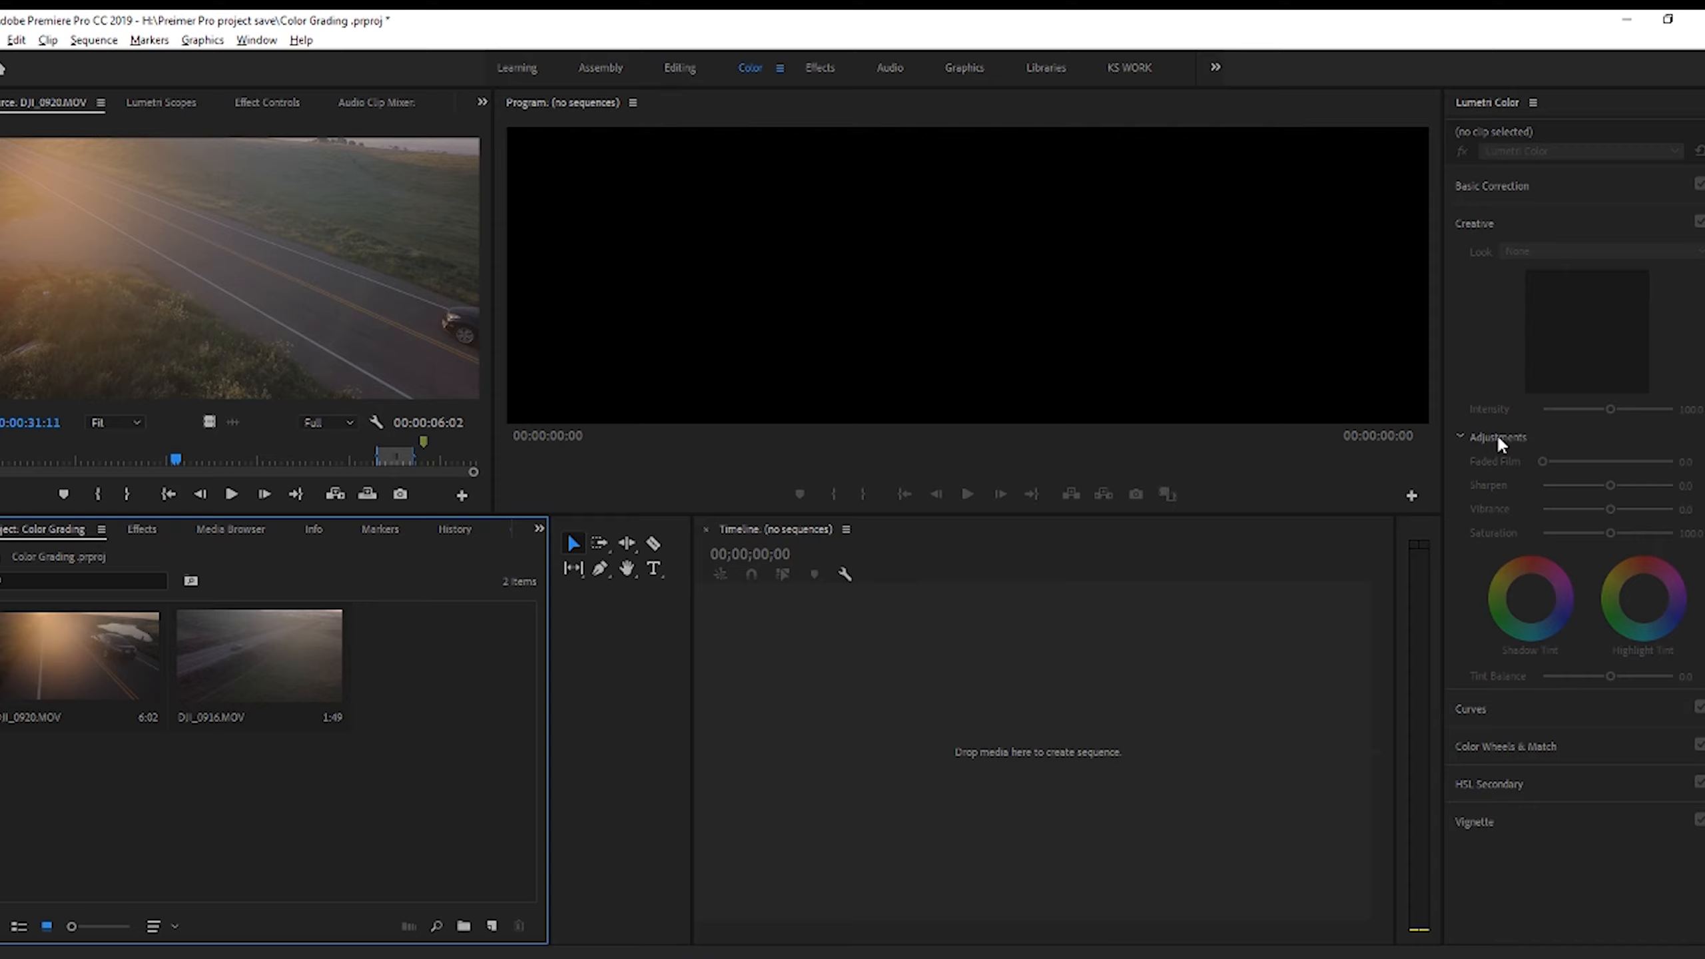
mouse_move(331, 823)
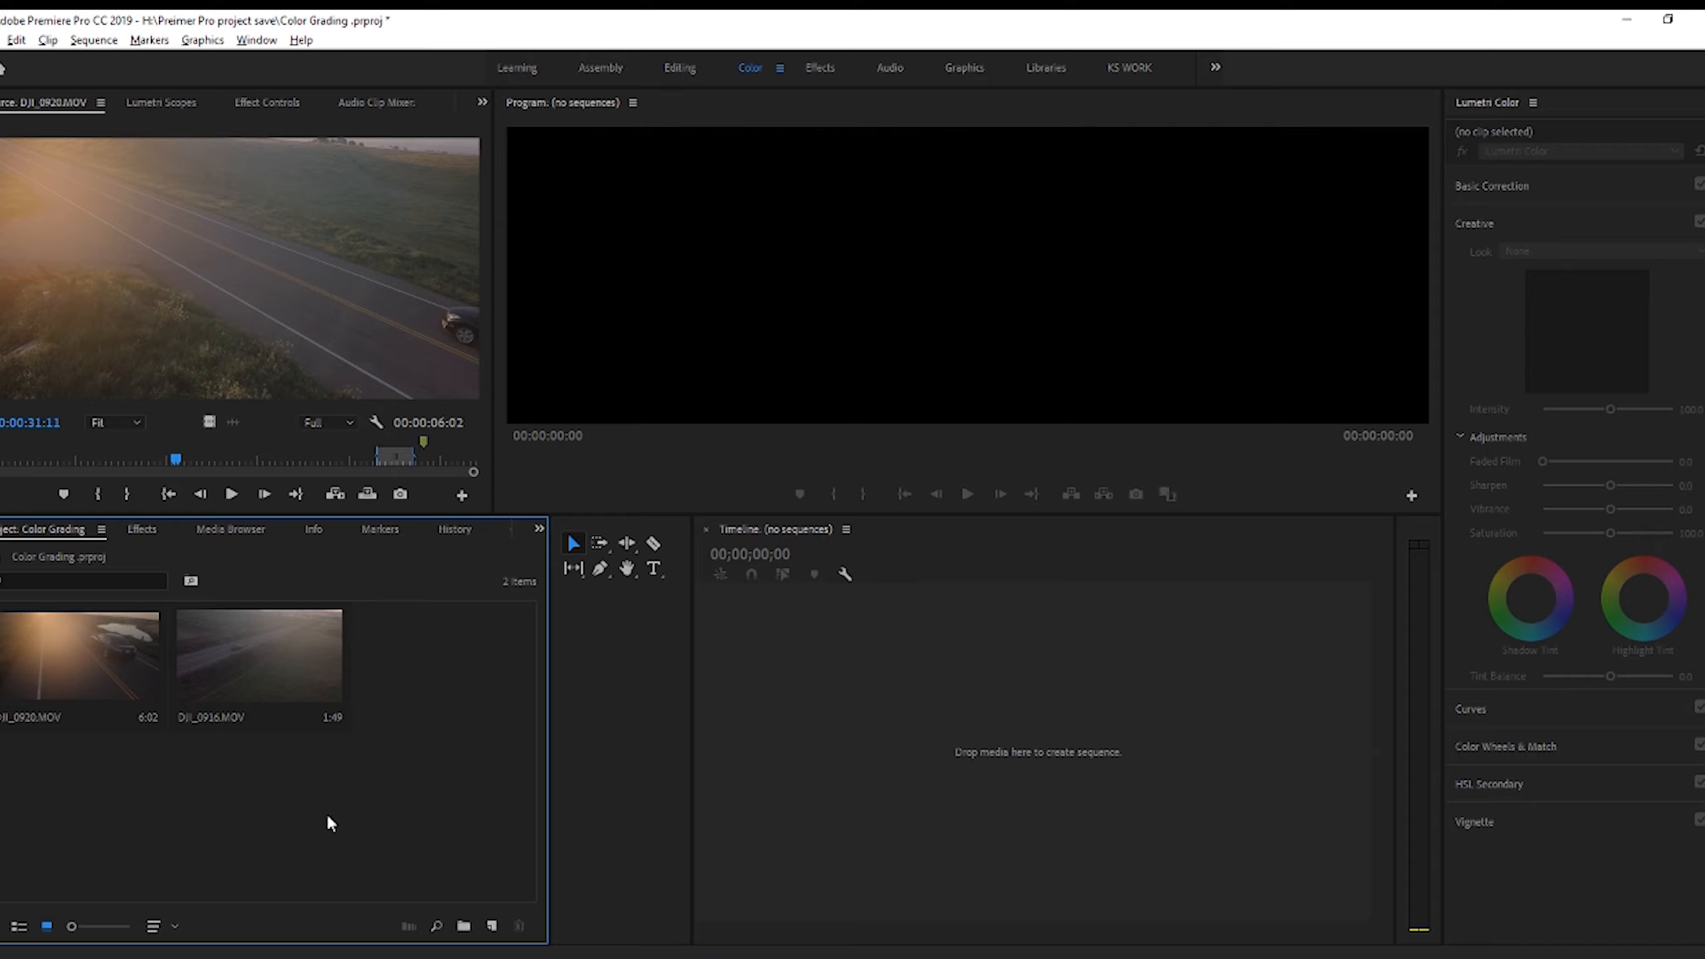
click(81, 661)
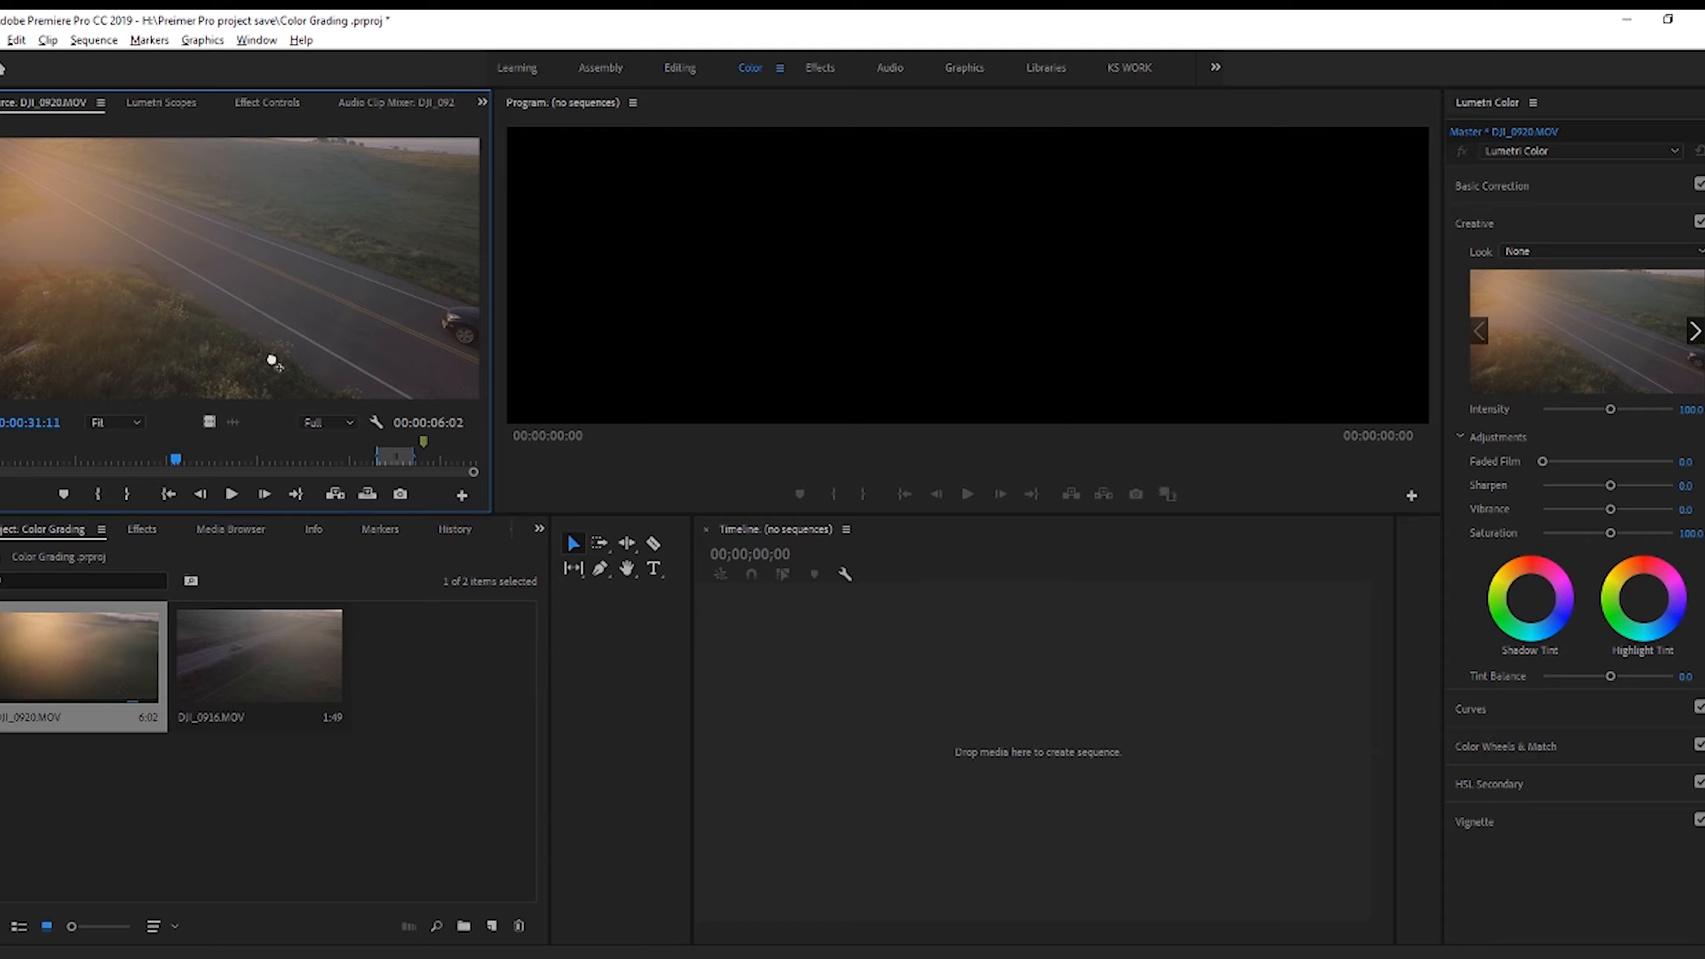
mouse_move(1116, 474)
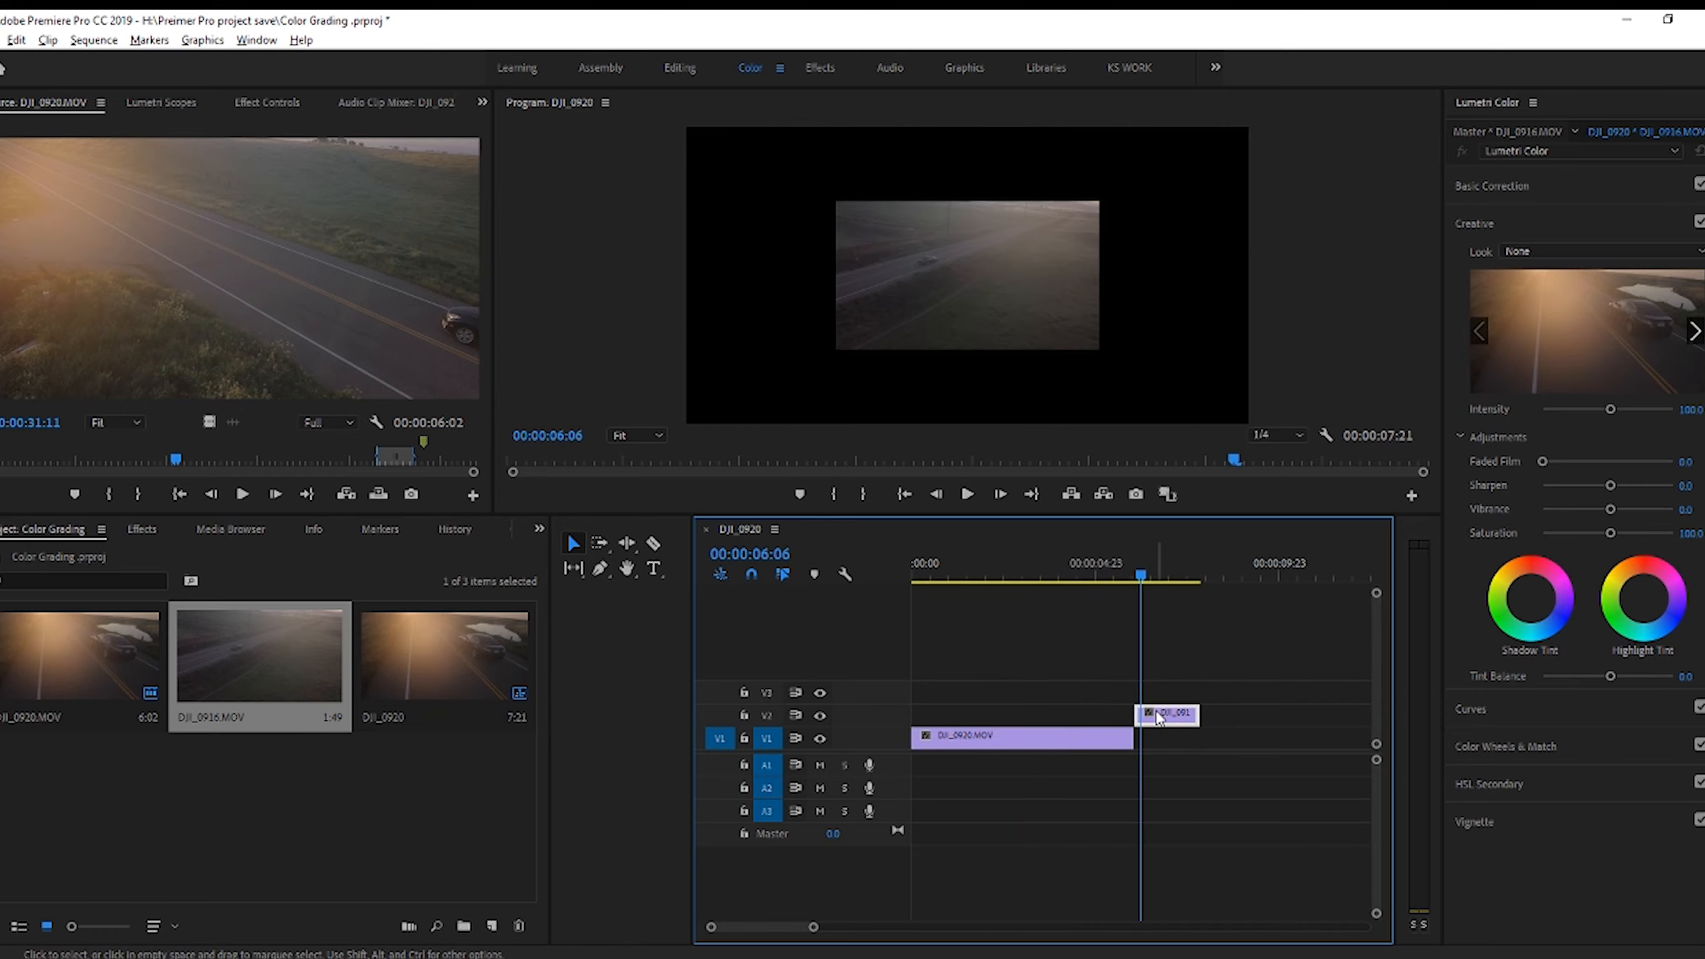
mouse_move(1156, 718)
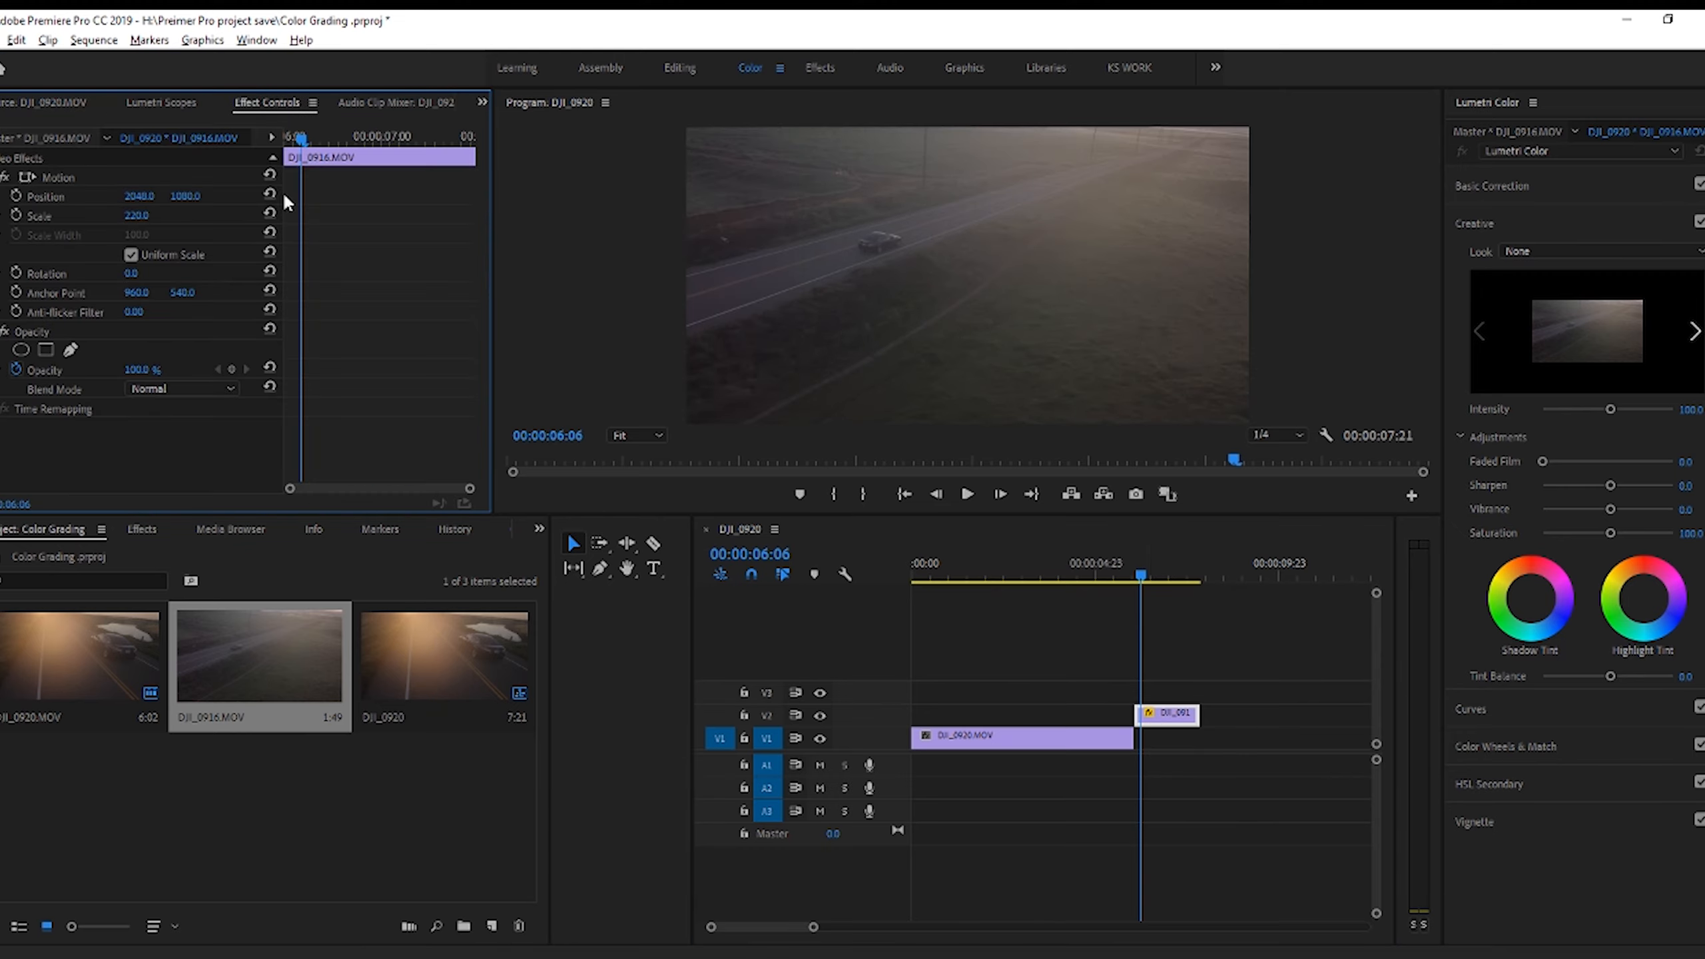
mouse_move(514, 440)
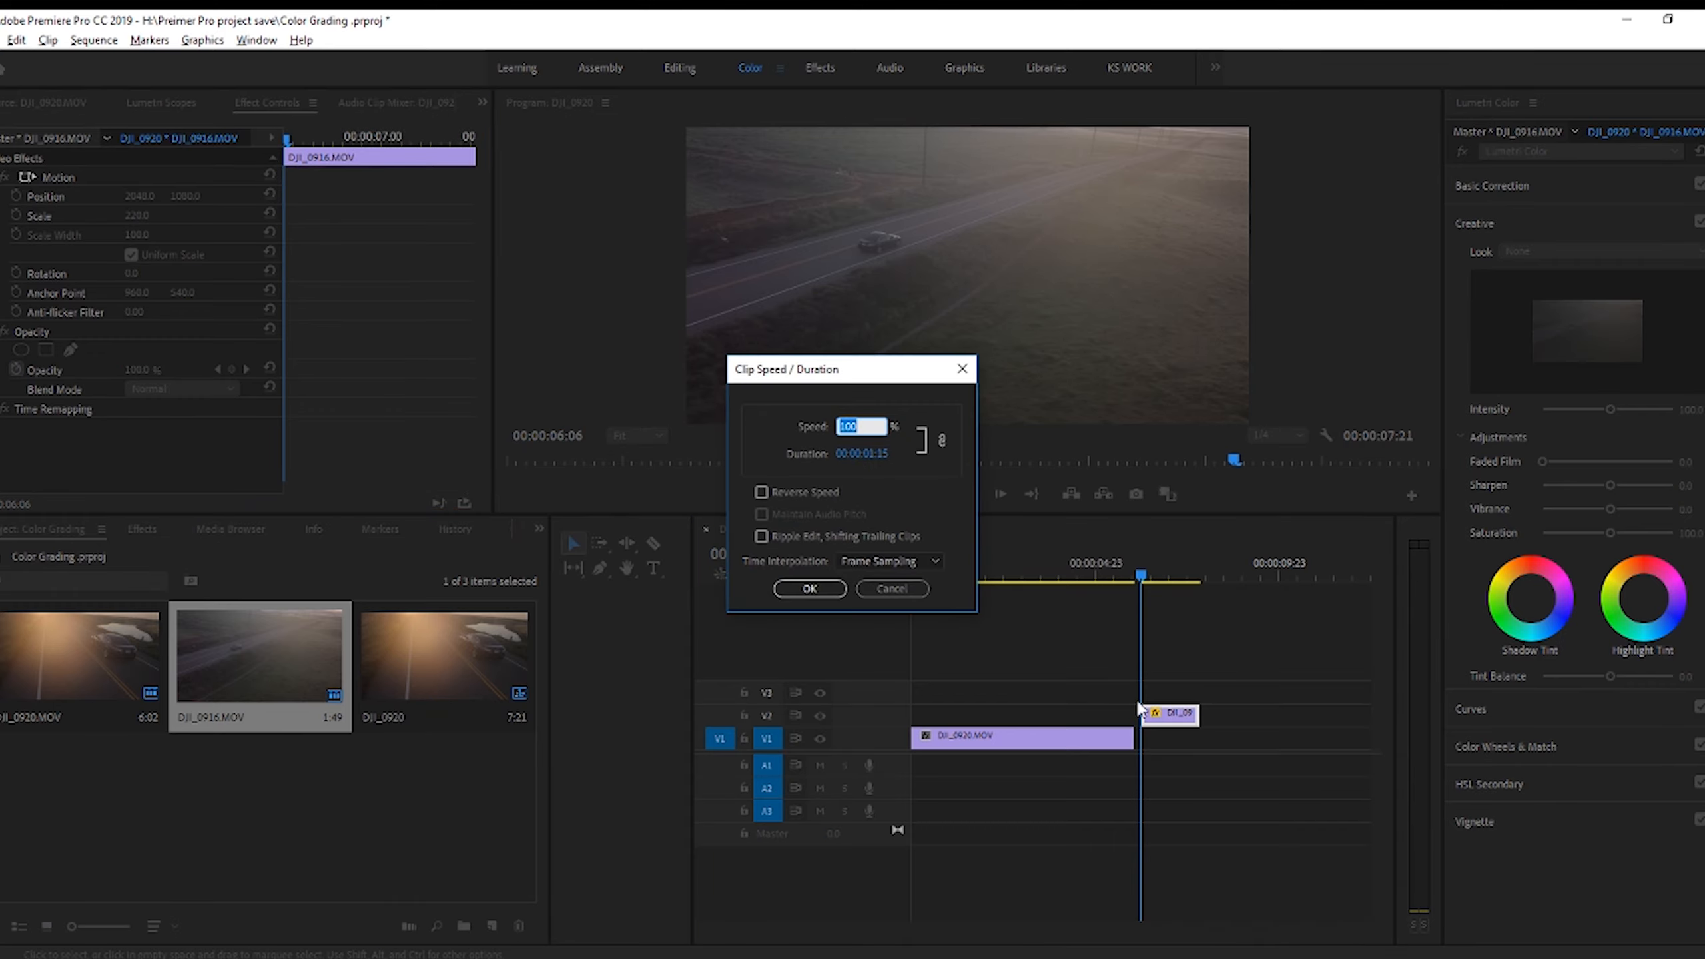
- Apply 50% speed to DJI_0916.MOV, expand Creative, and select DJI_0920.MOV on V1
click(809, 588)
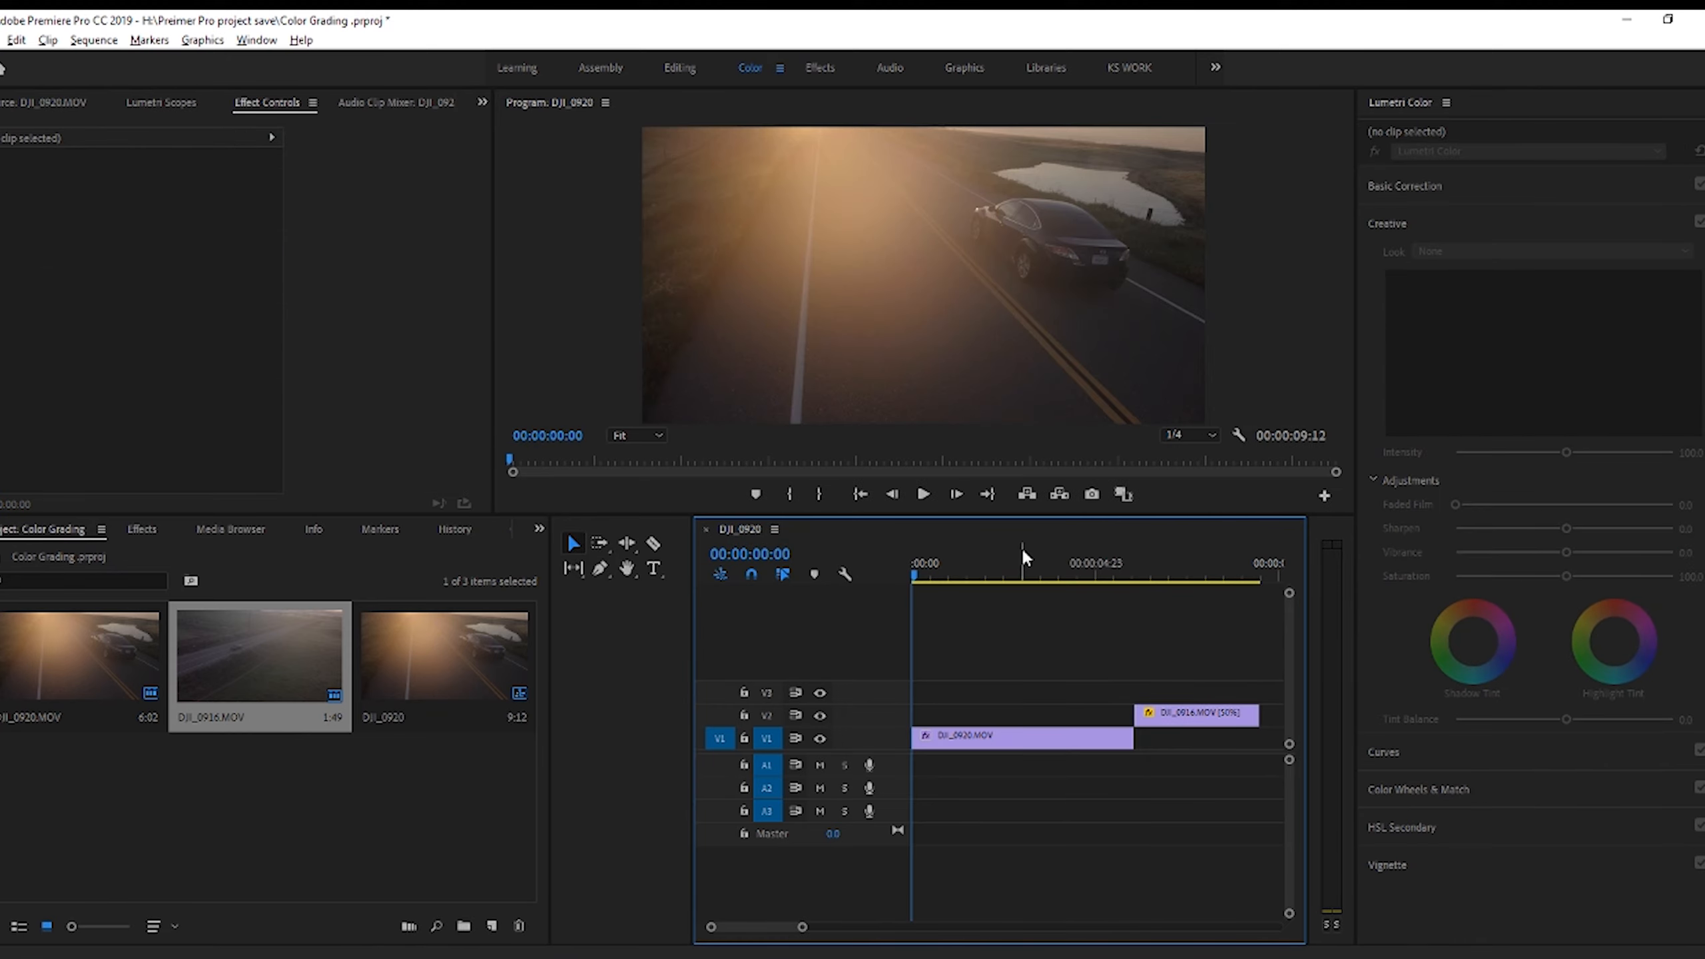
mouse_move(318, 225)
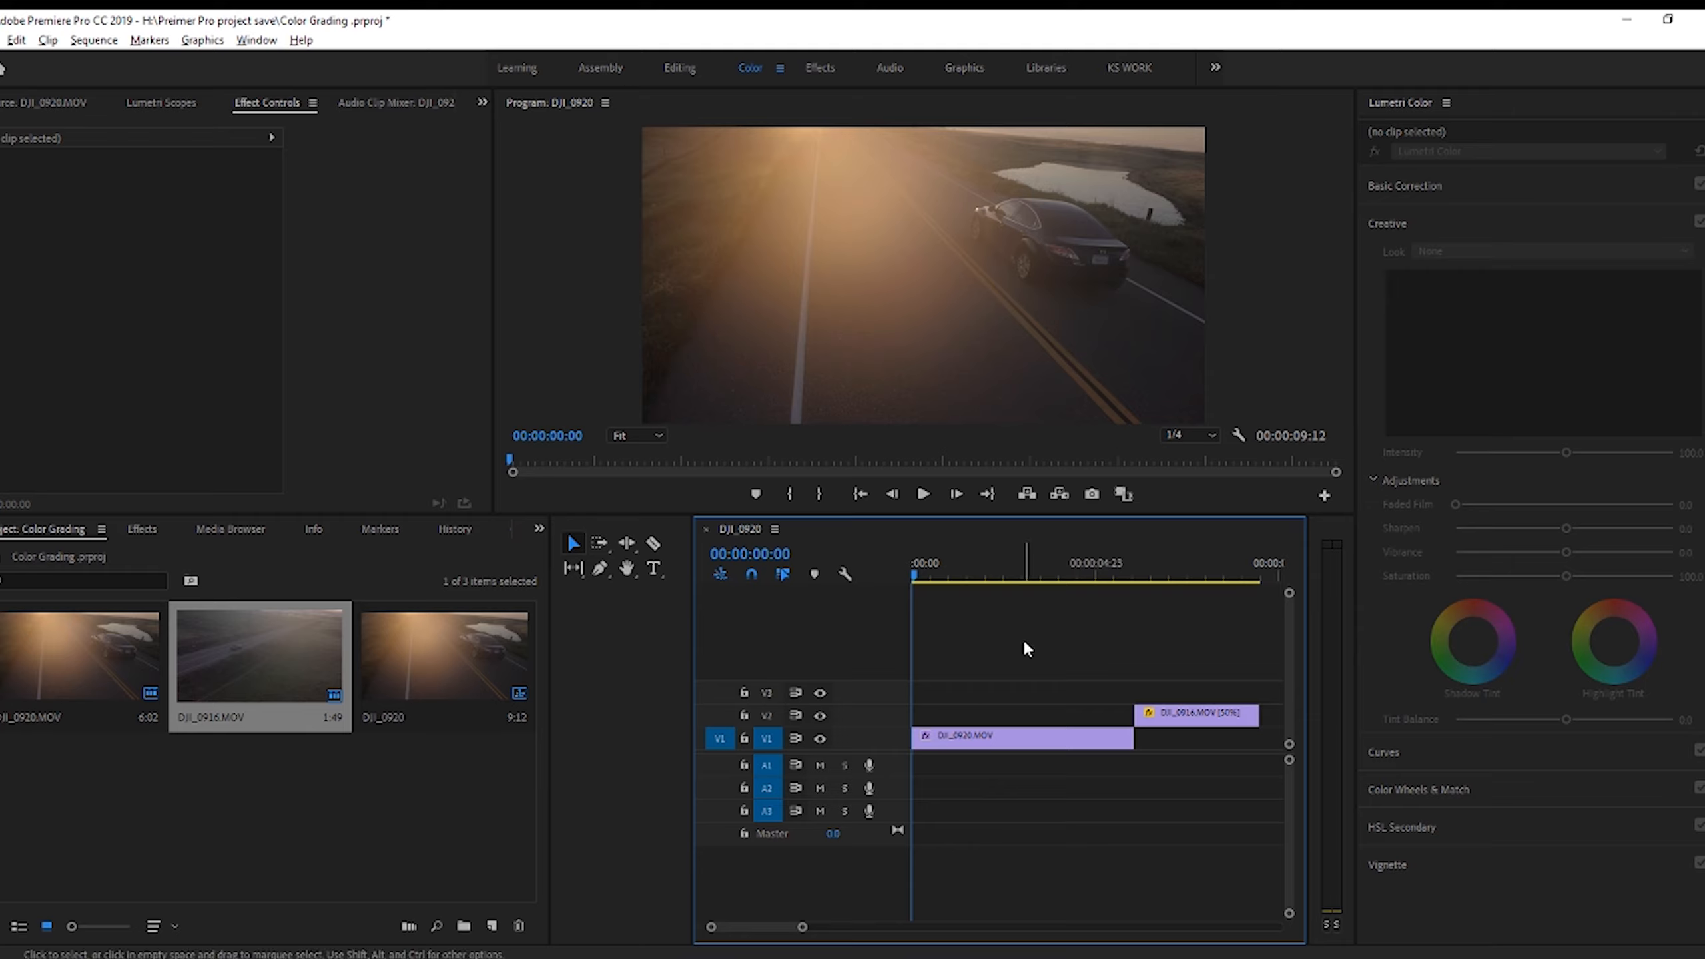
click(1387, 223)
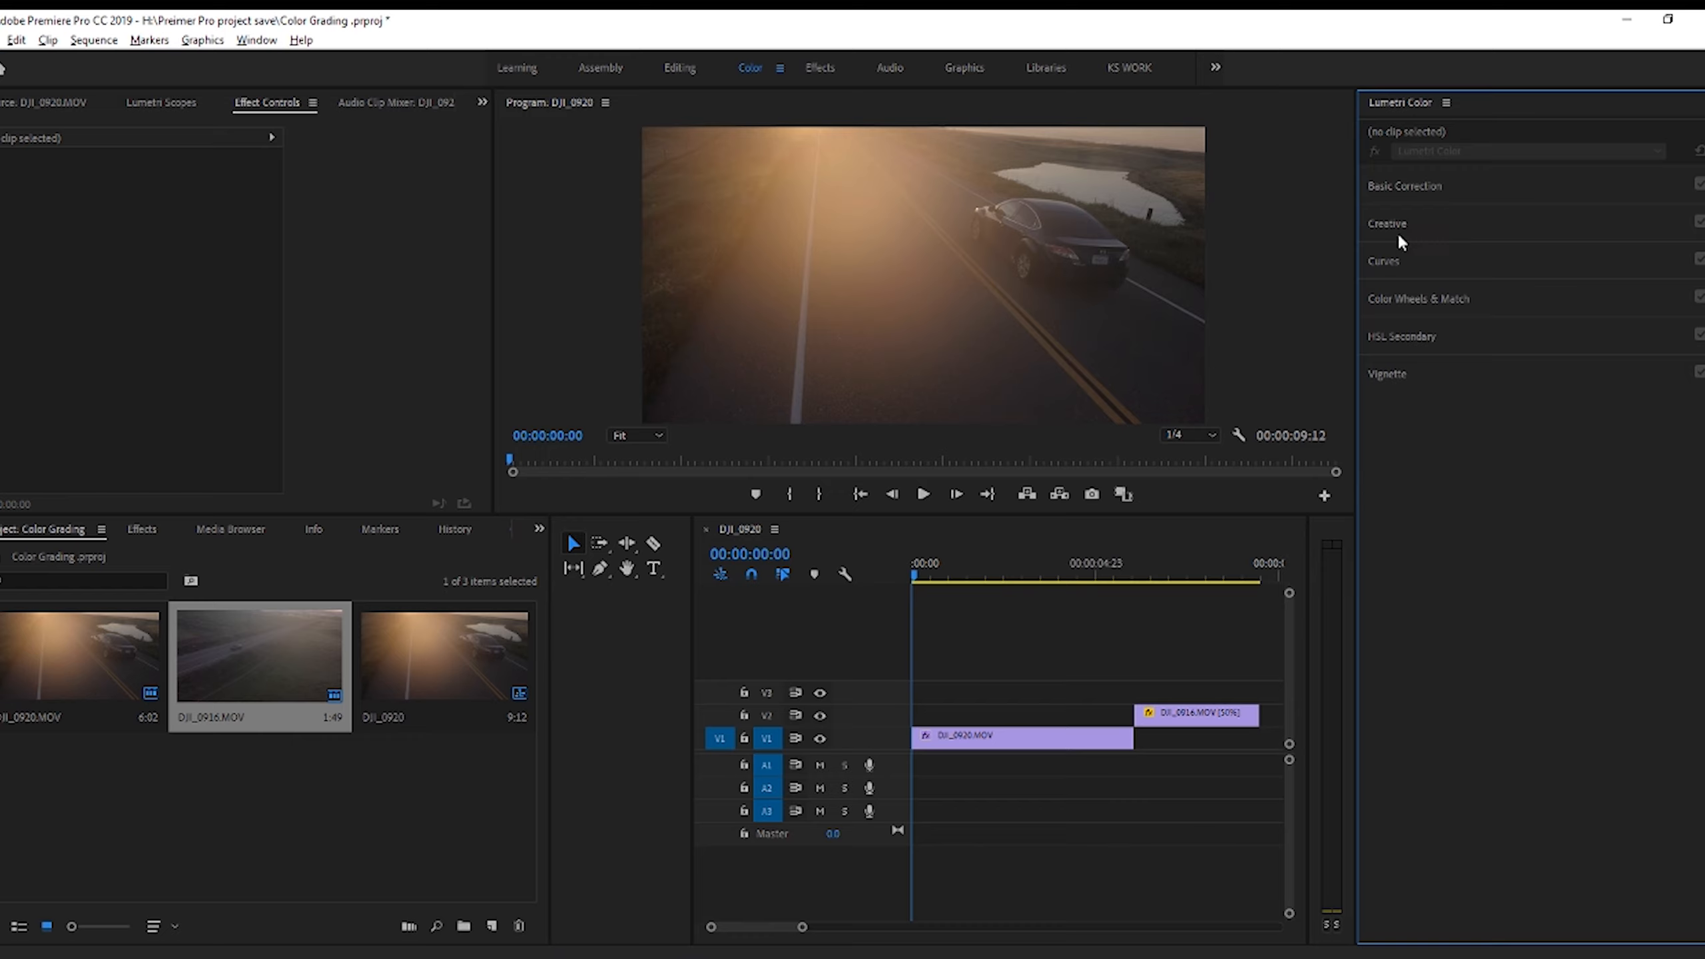
click(1387, 223)
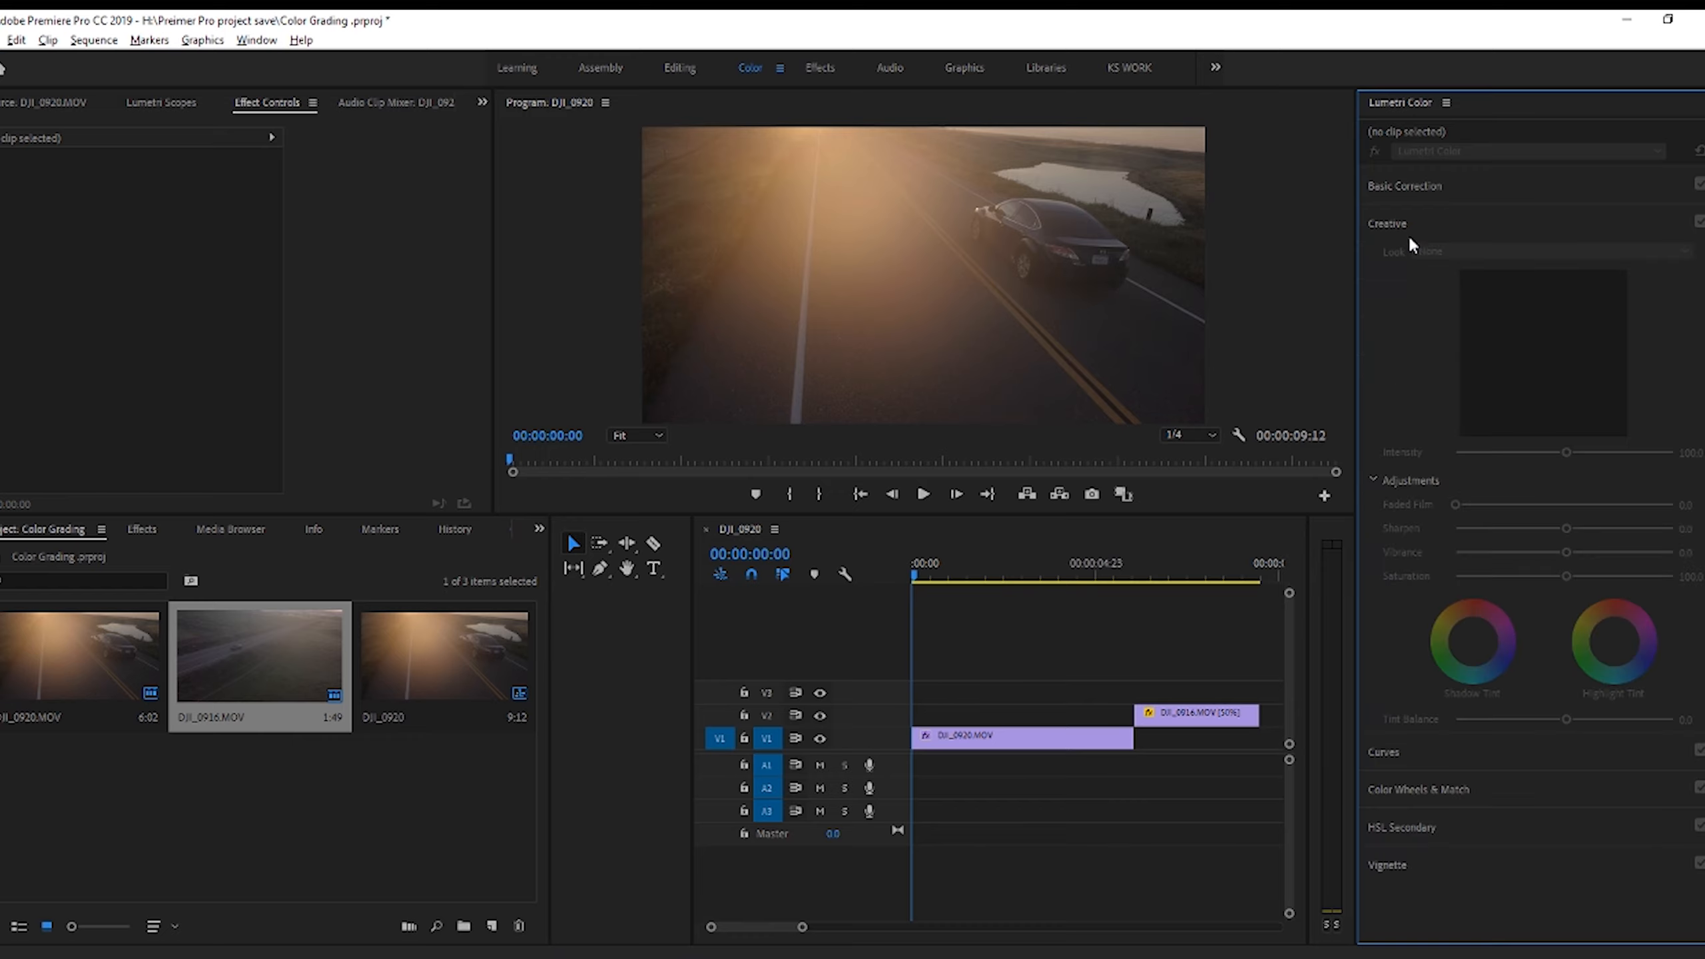
click(1011, 736)
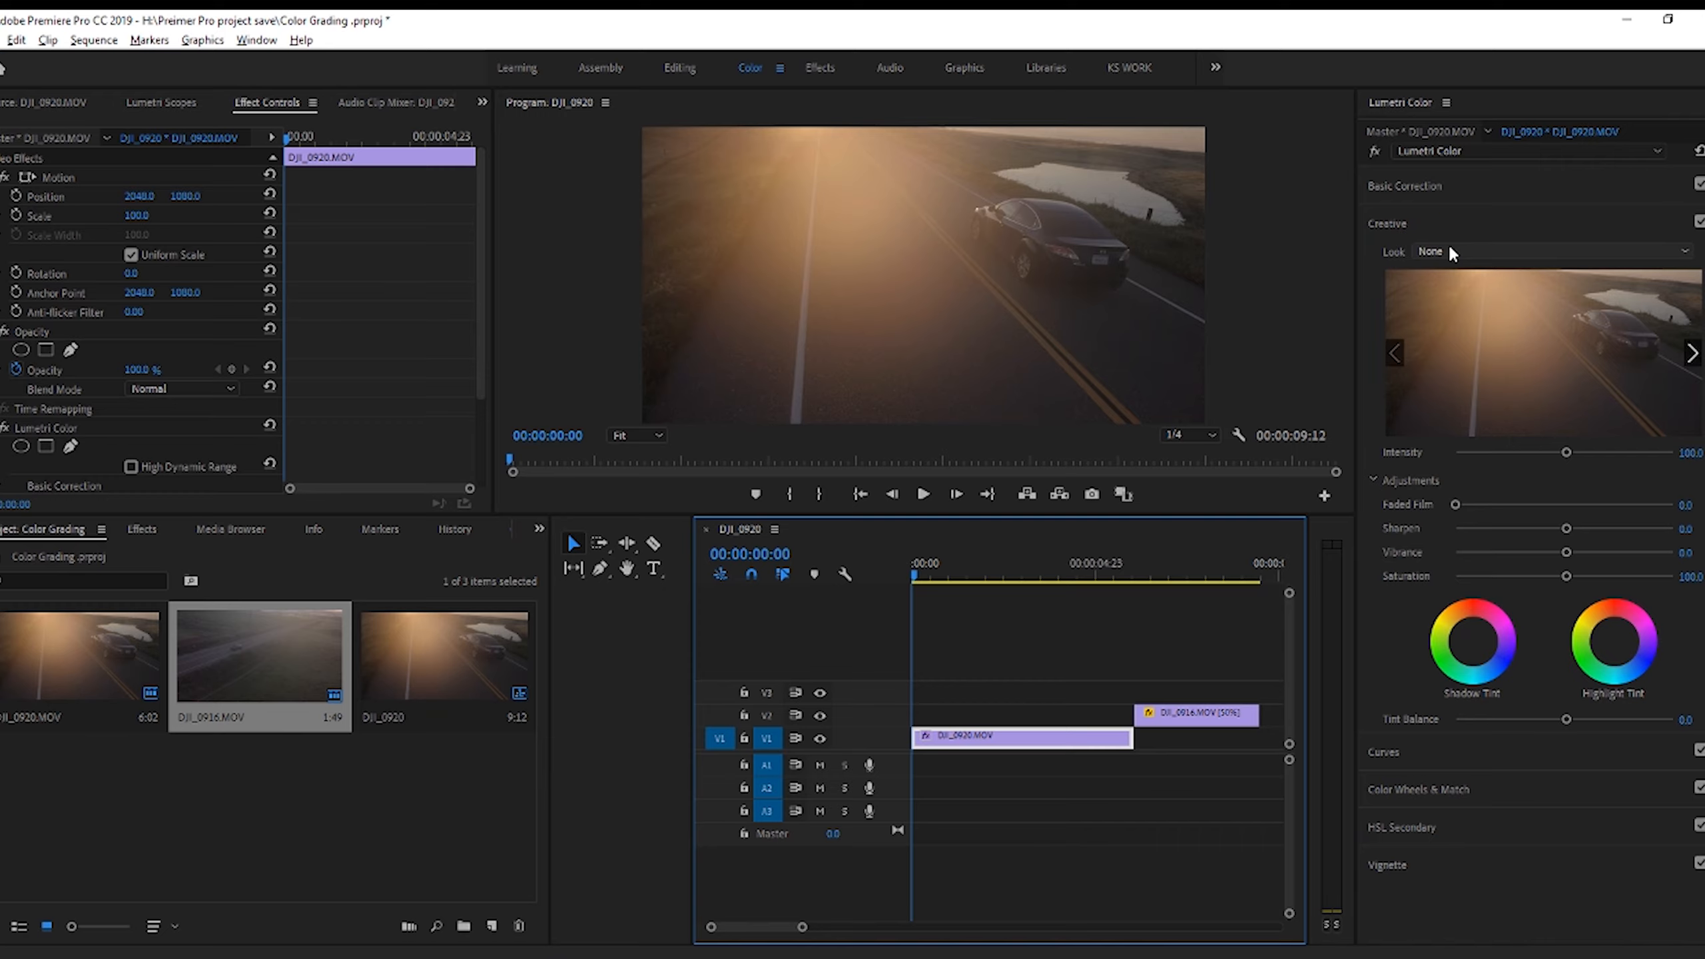
- Browse for a look and pick Nha Trang.cube from the Desktop Luts folder
click(1428, 251)
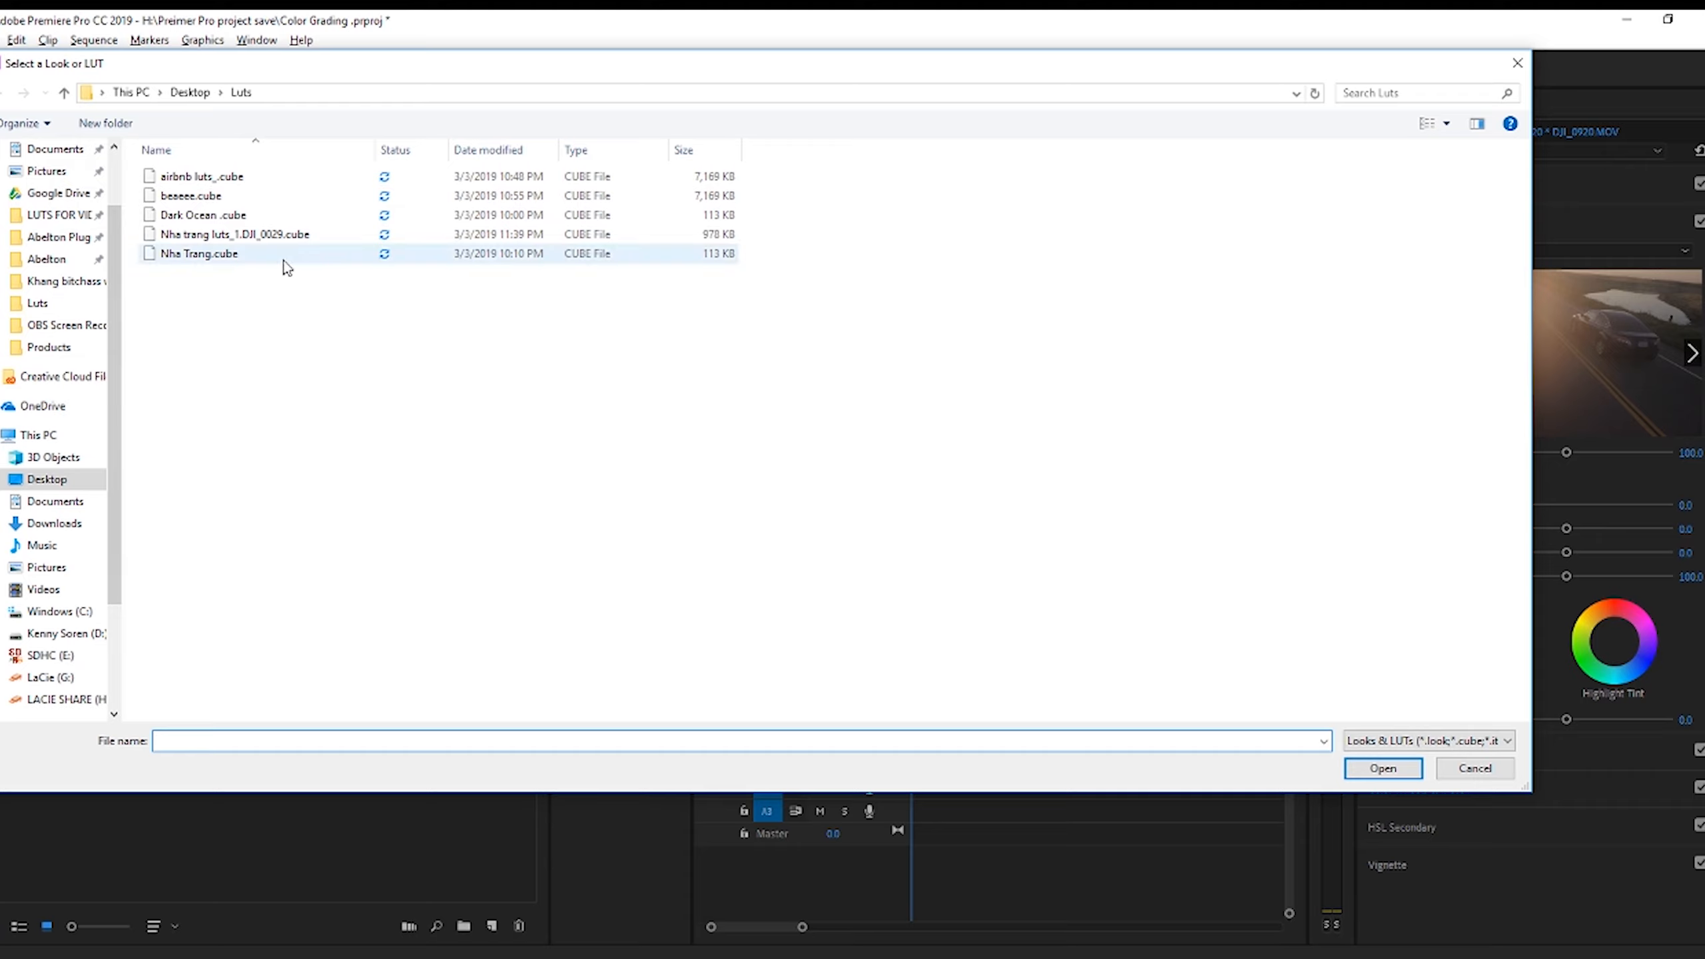
mouse_move(206, 261)
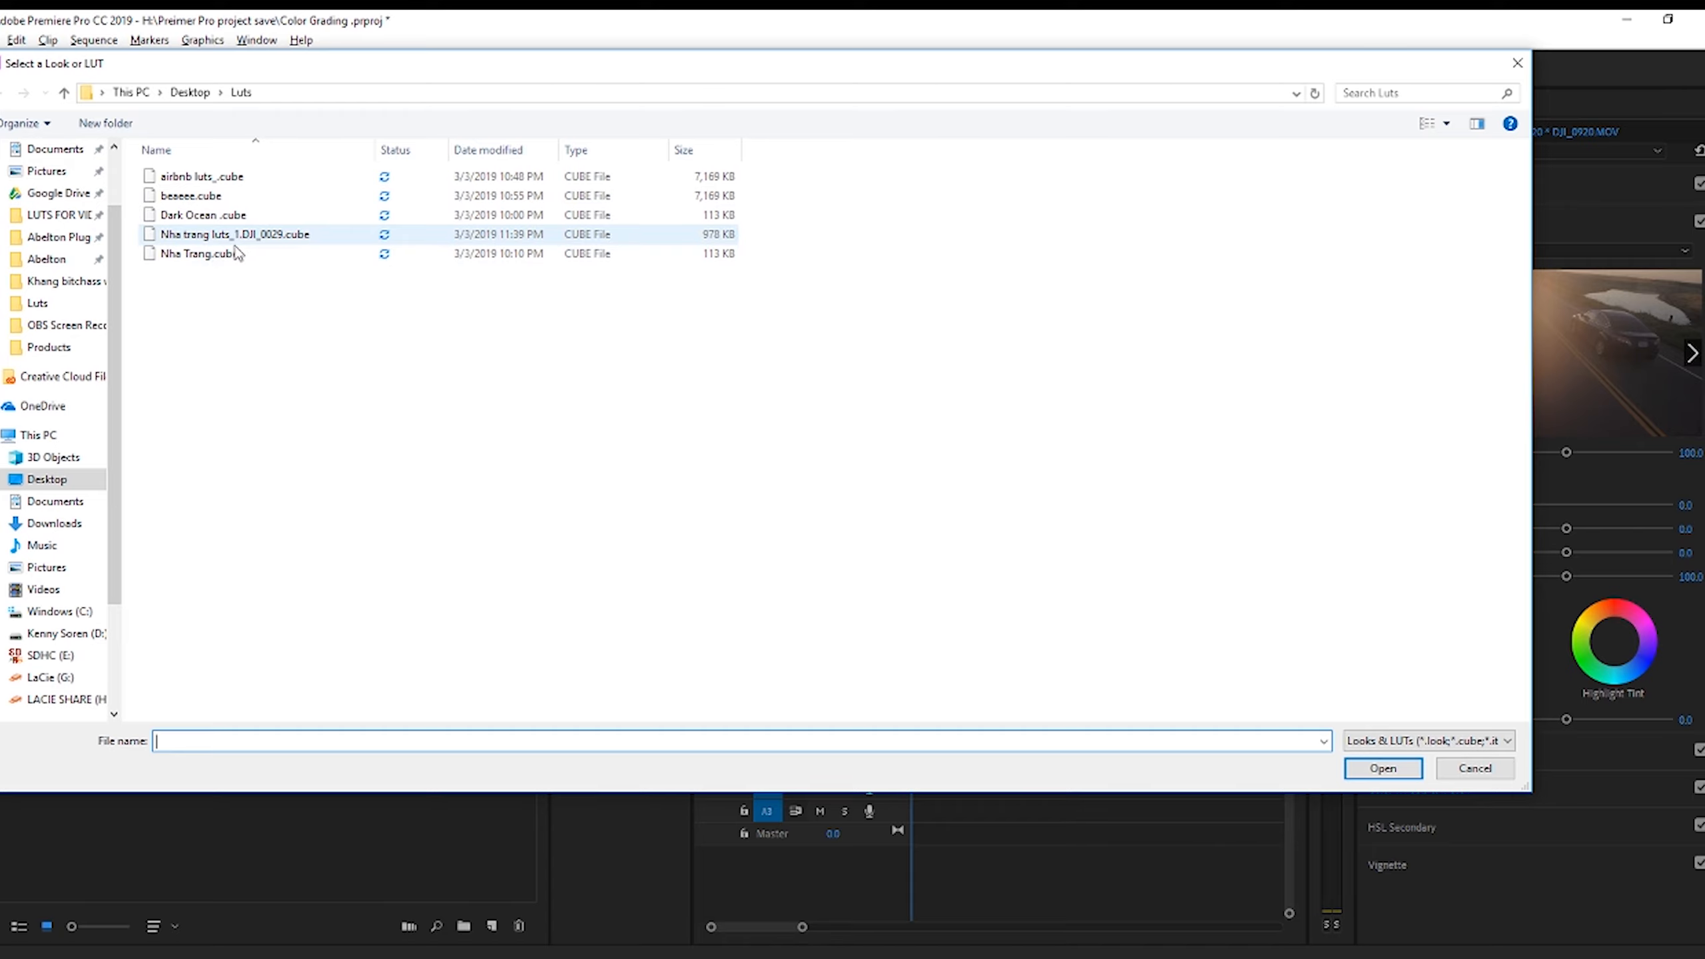
click(233, 234)
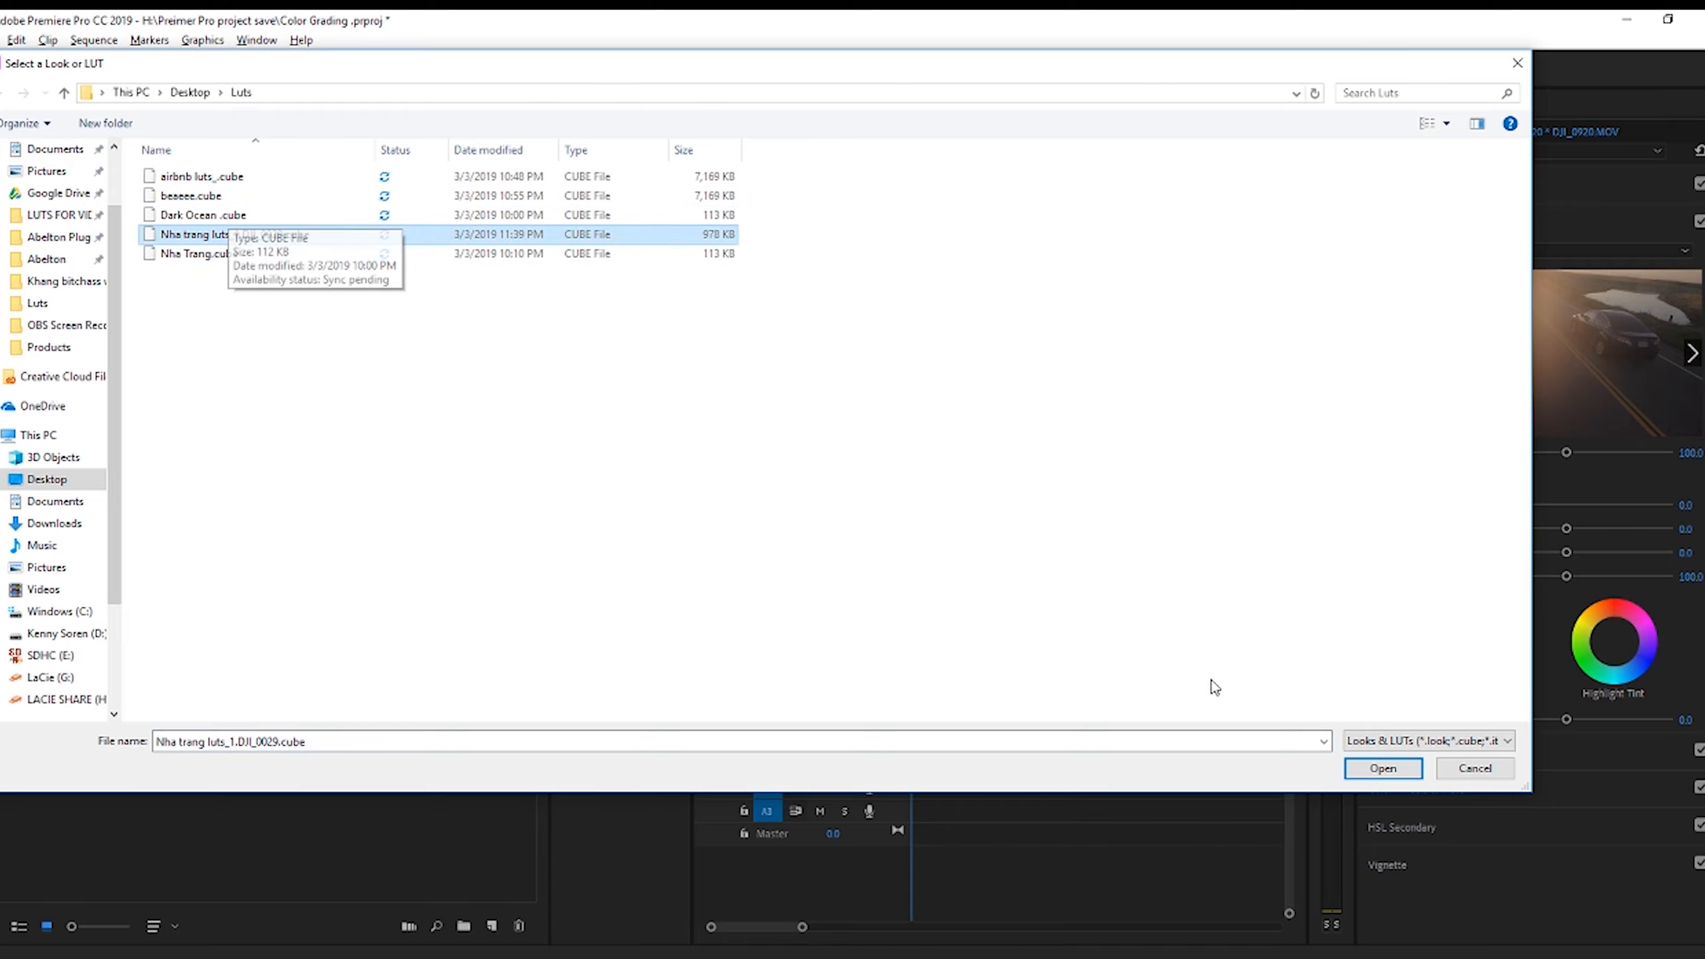
click(1382, 768)
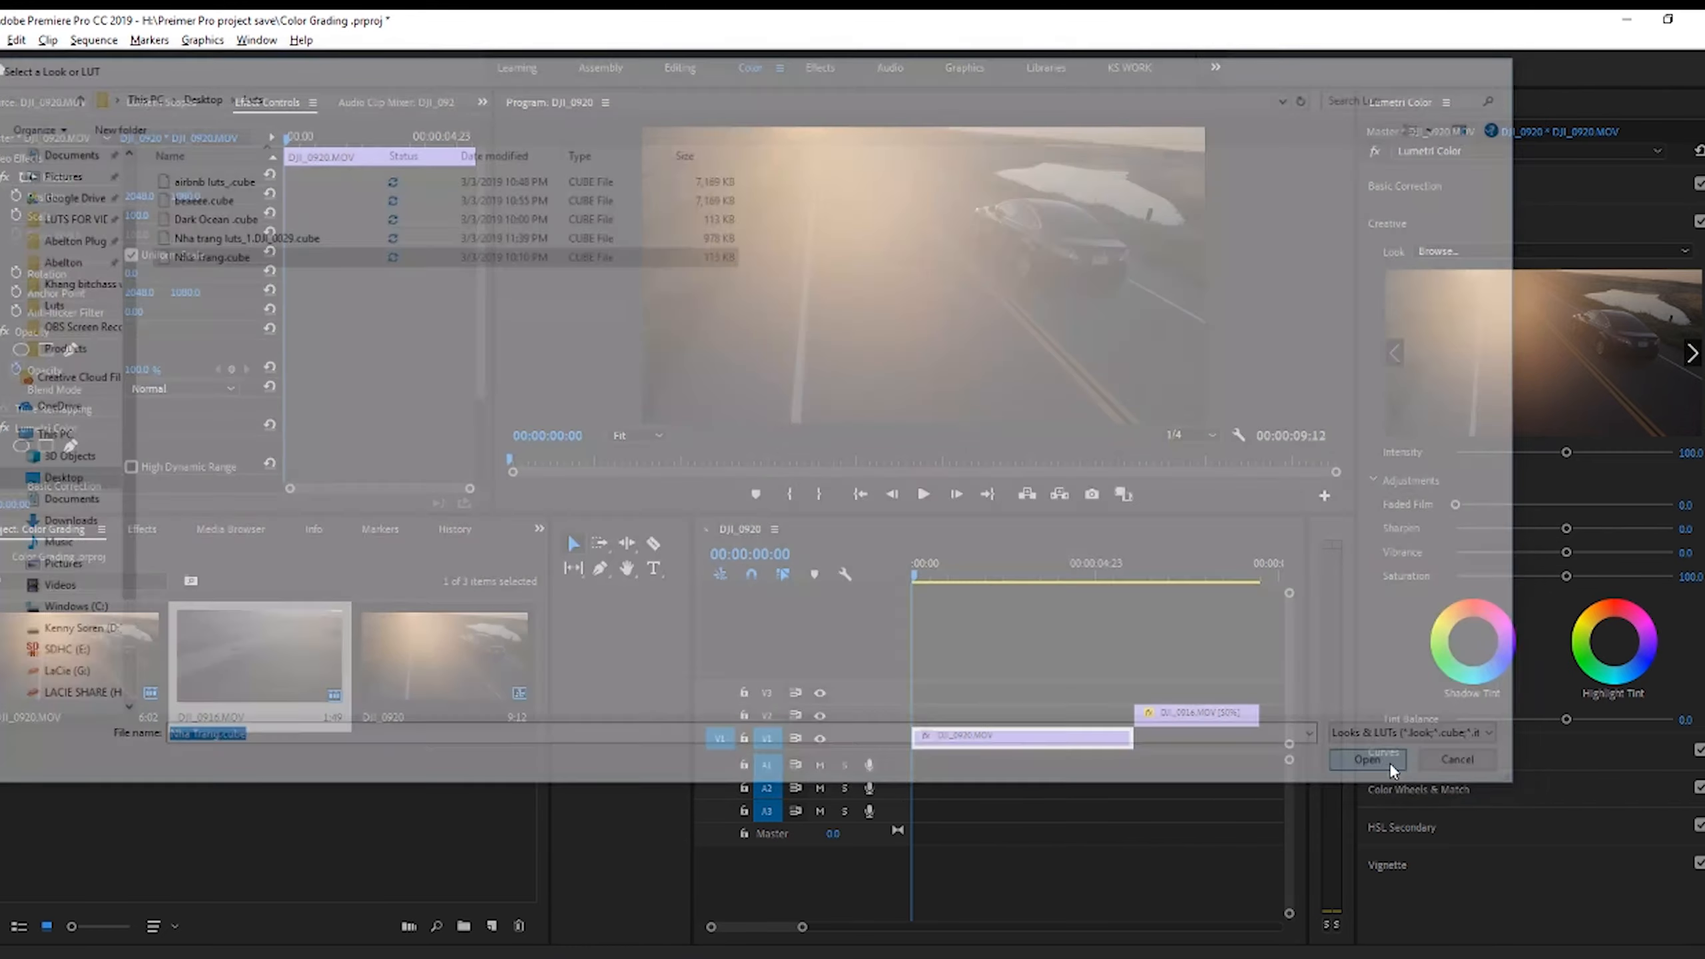
- Load the Nha Trang LUT onto DJI_0920.MOV for a warmer orange grade
click(1365, 759)
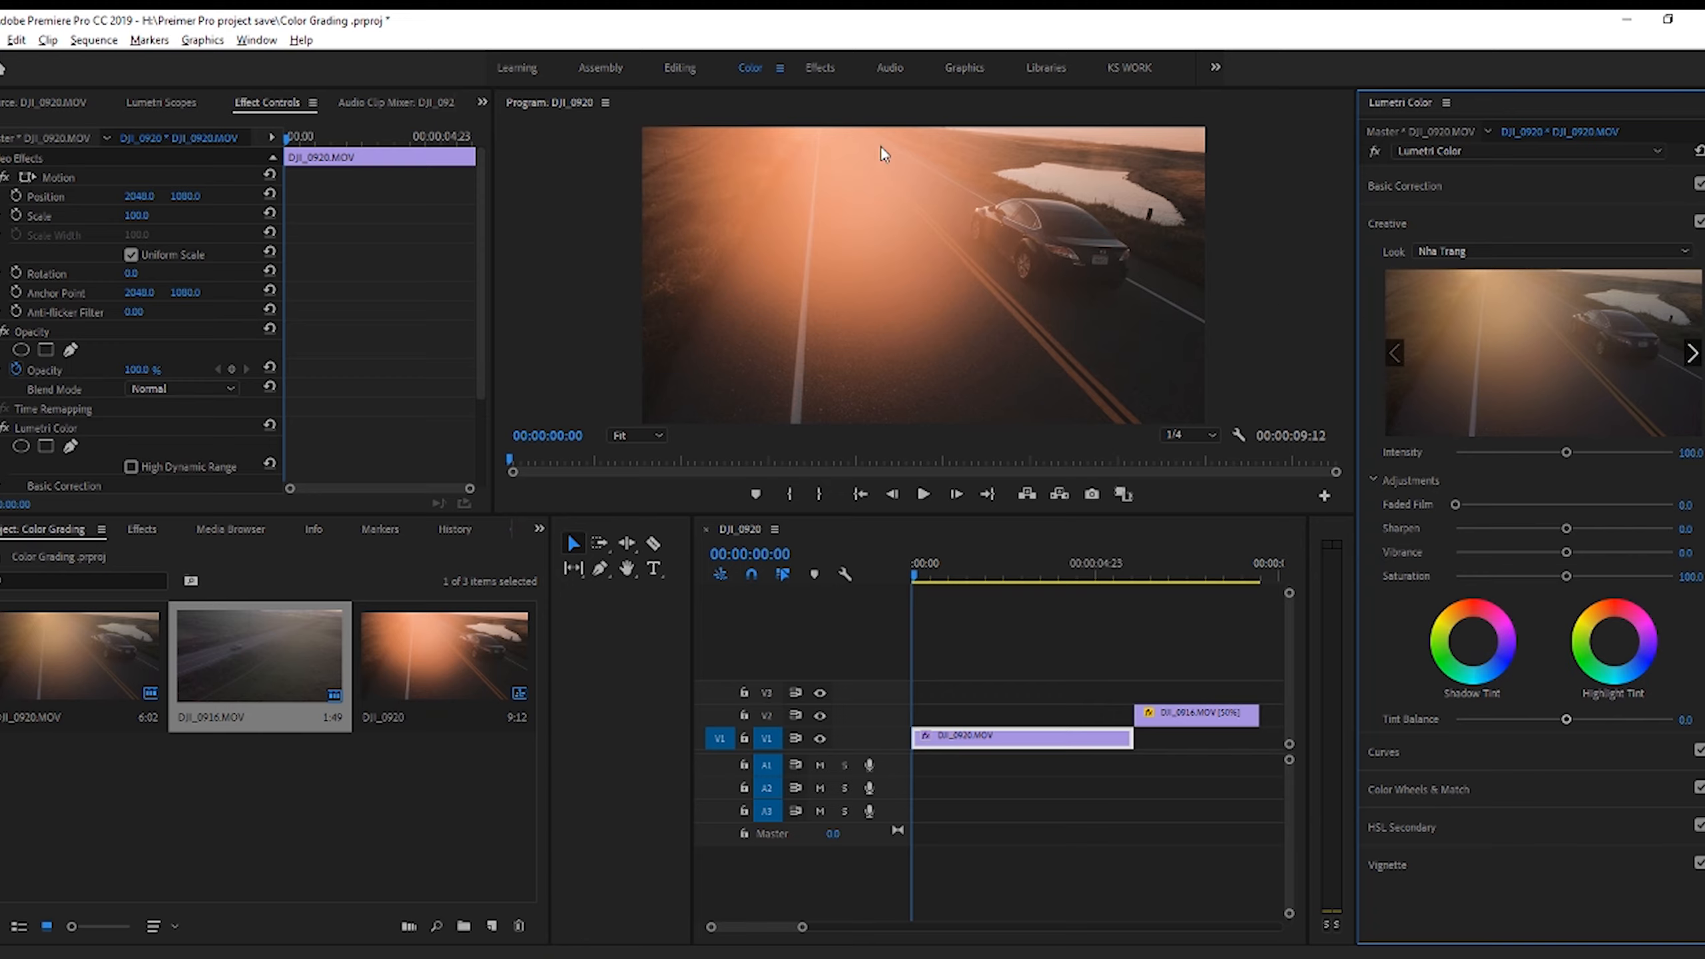
mouse_move(787, 208)
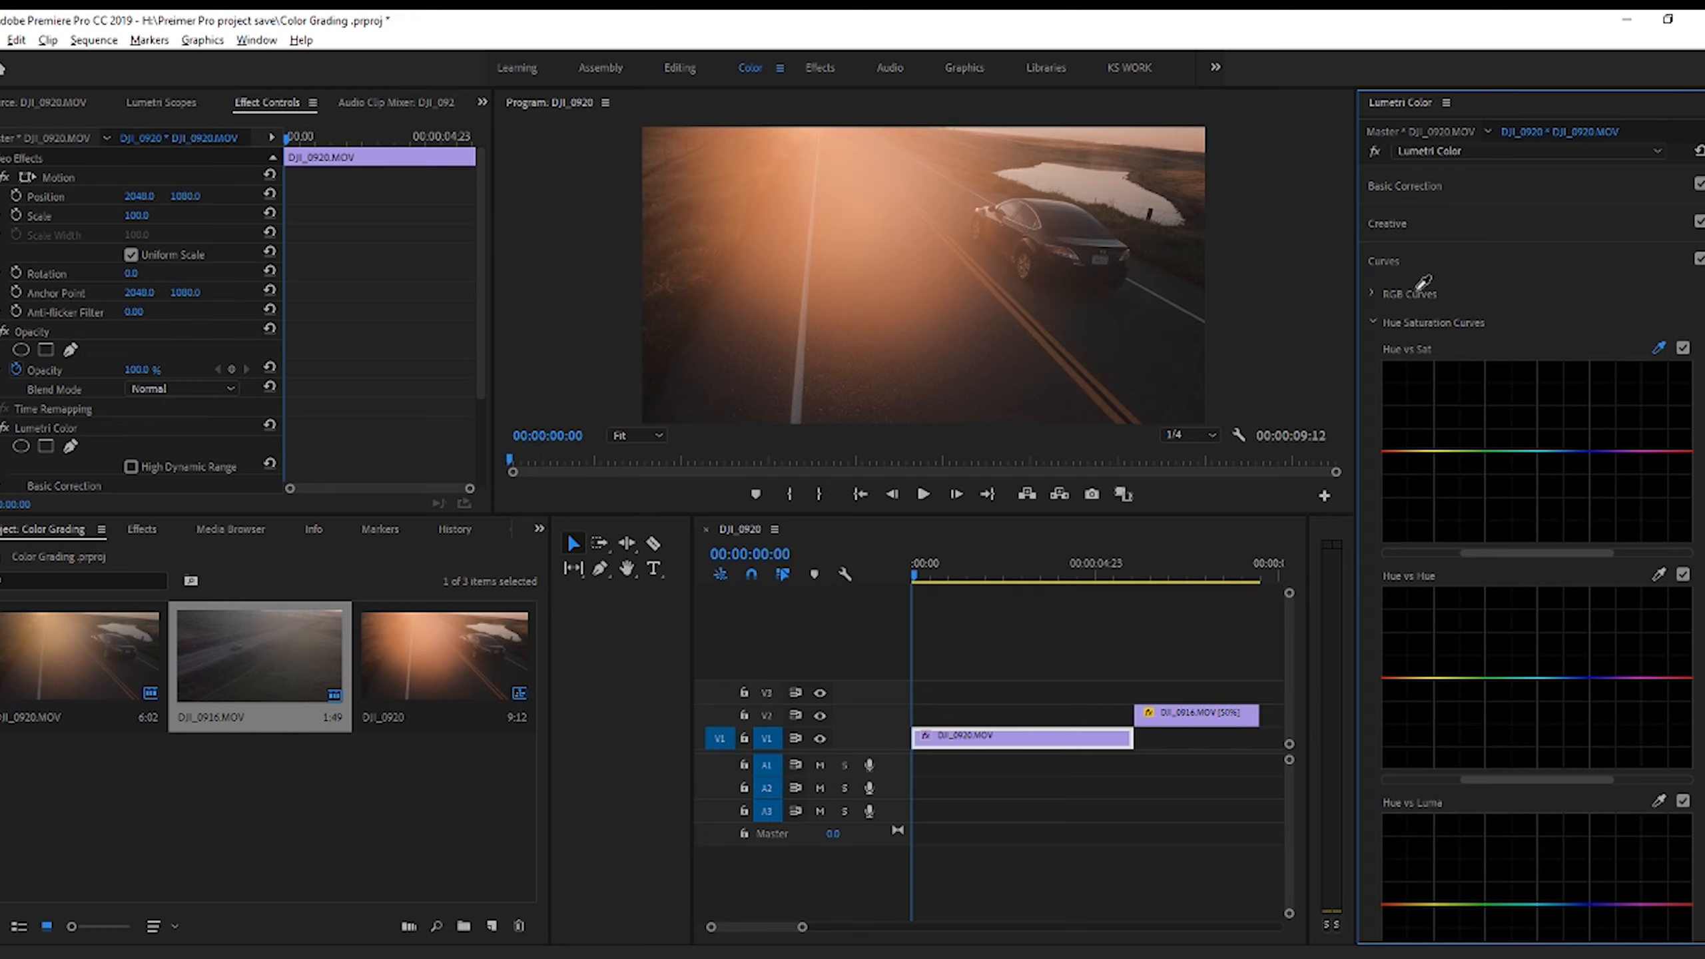
mouse_move(1491, 313)
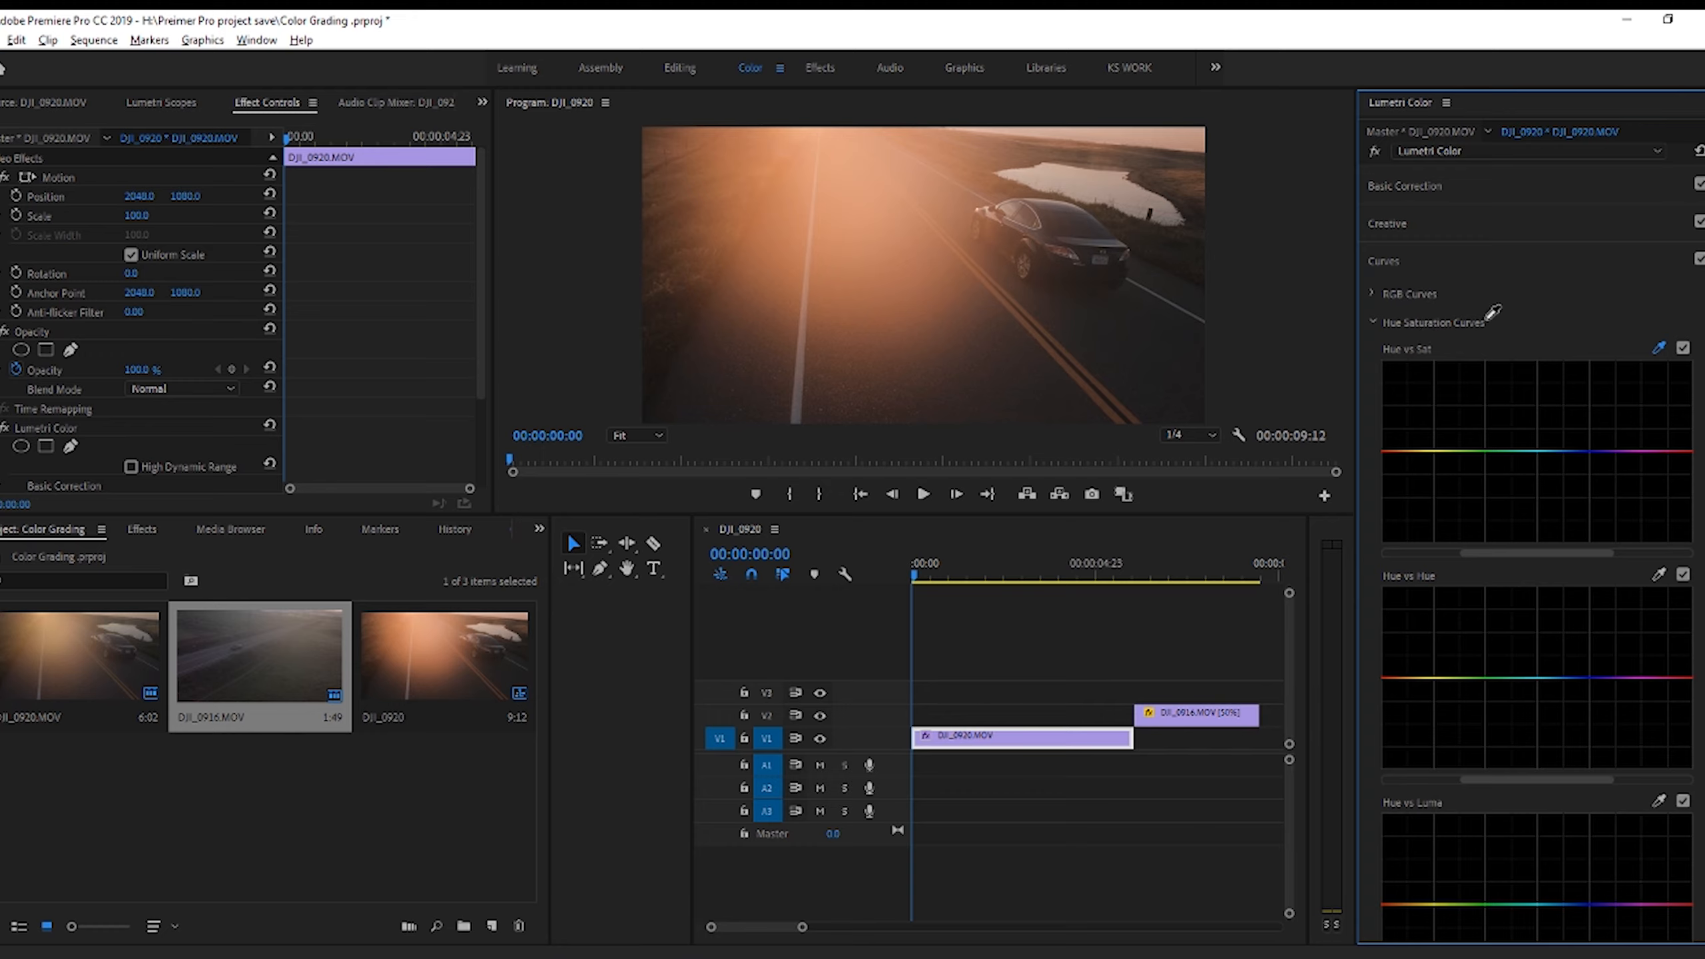
mouse_move(1499, 301)
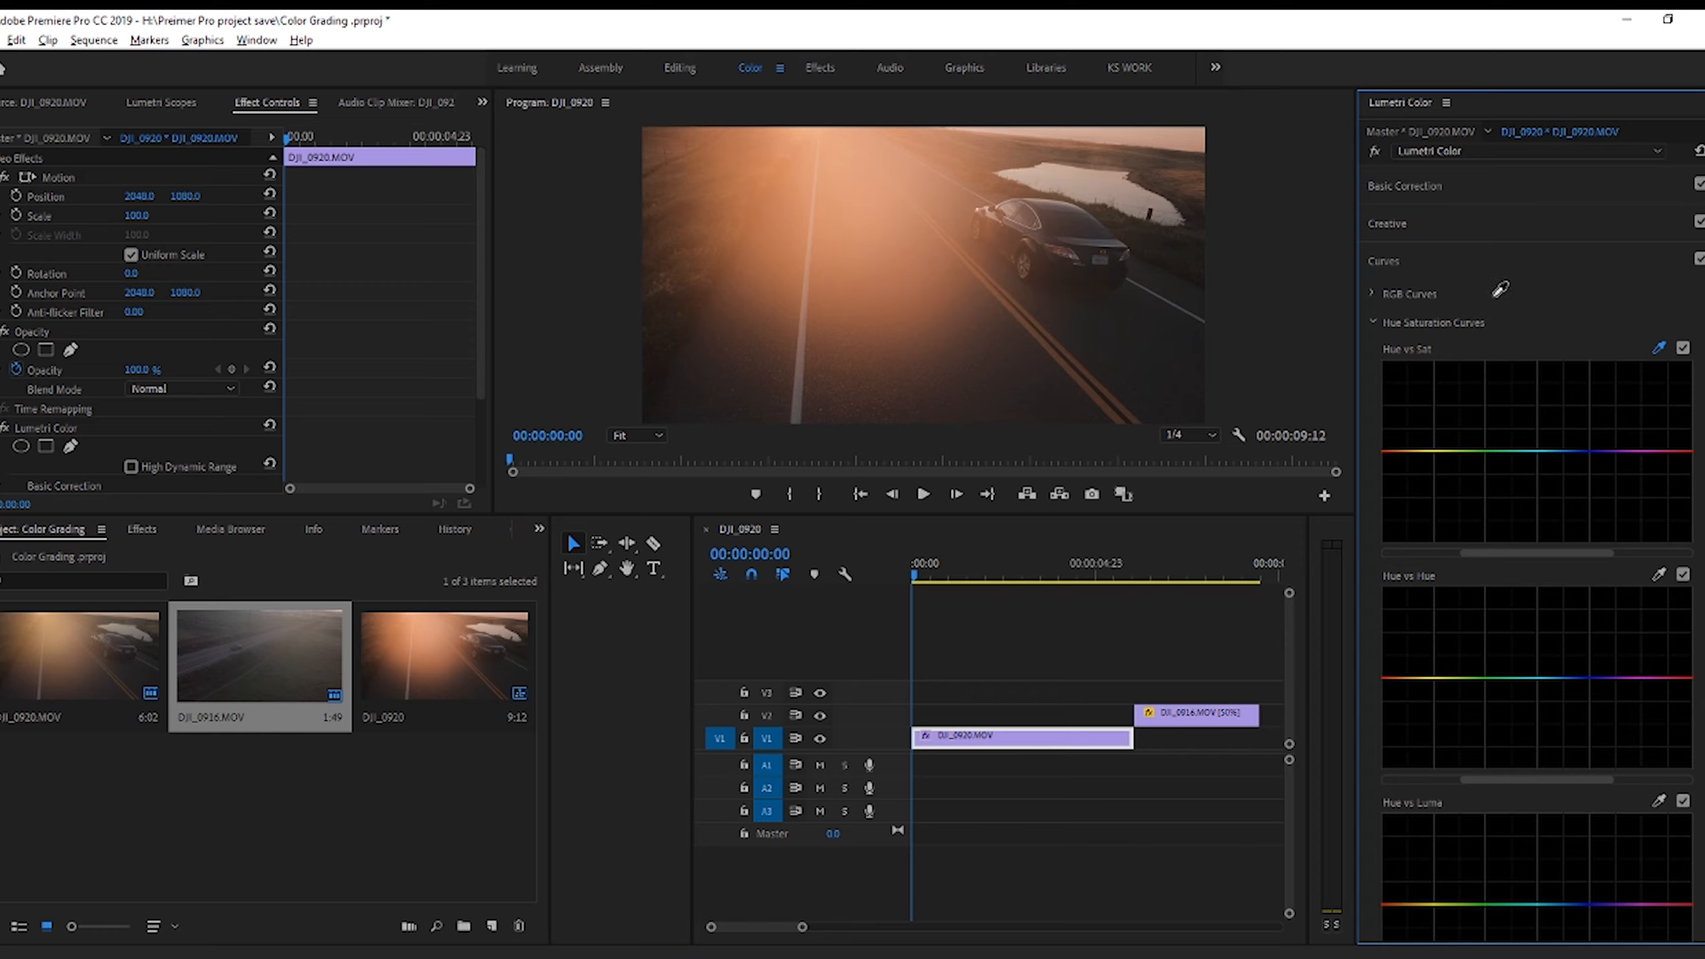
mouse_move(866, 222)
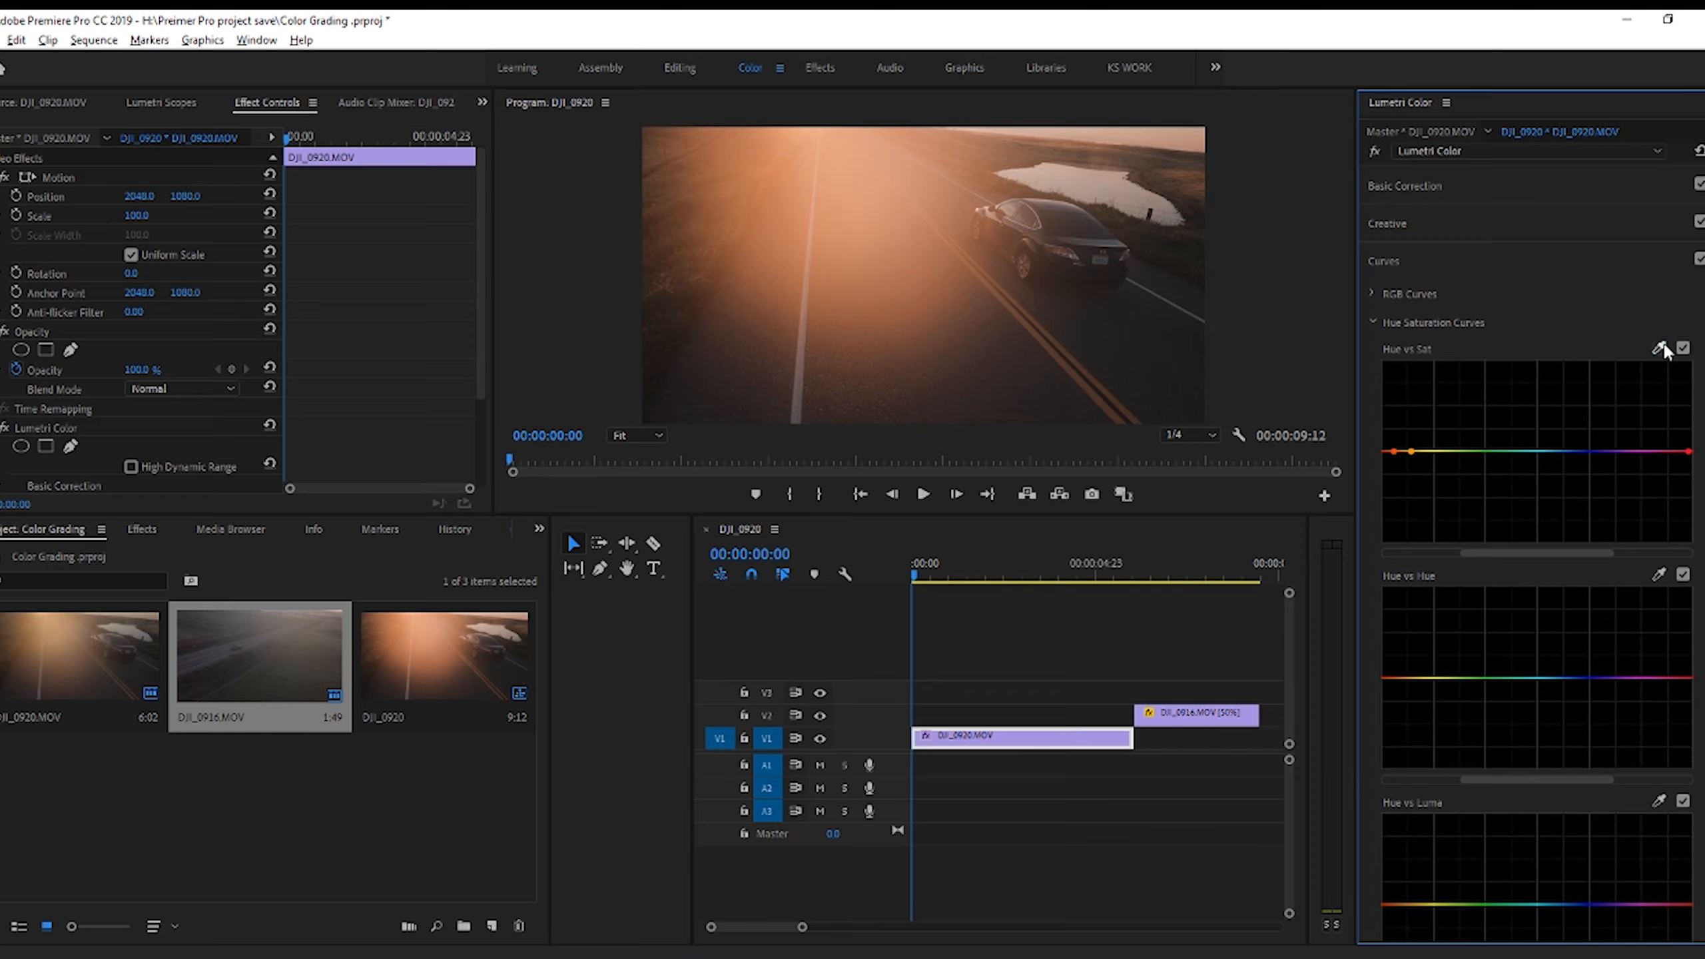
mouse_move(1548, 435)
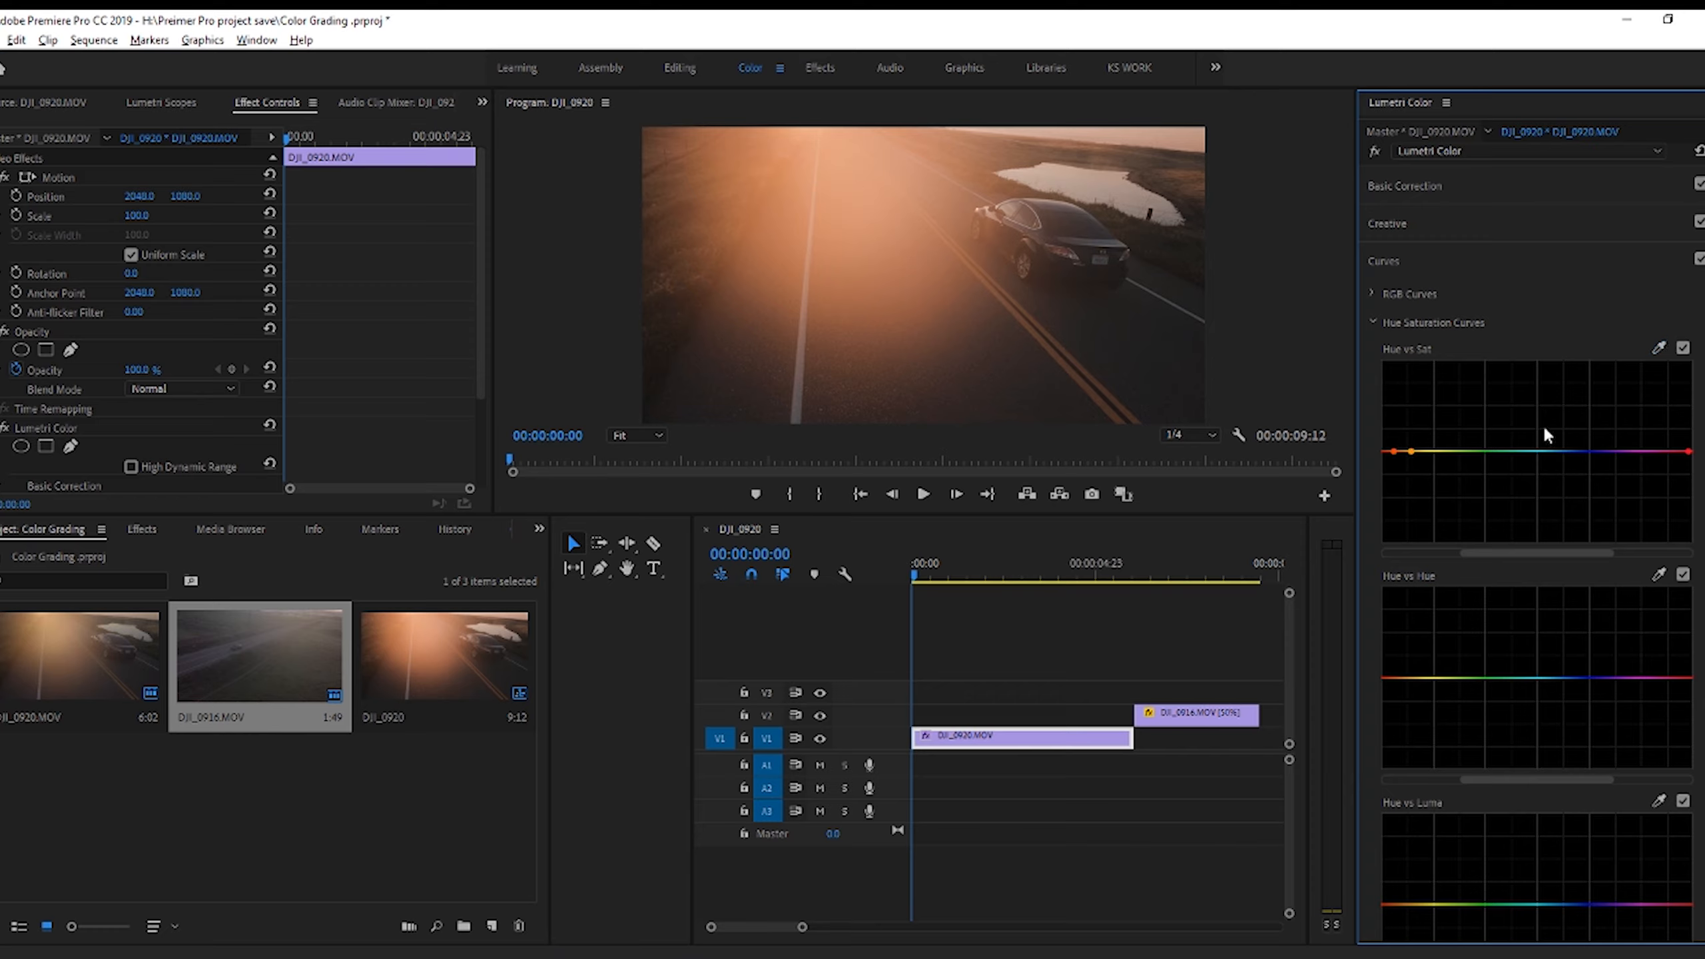
mouse_move(1415, 438)
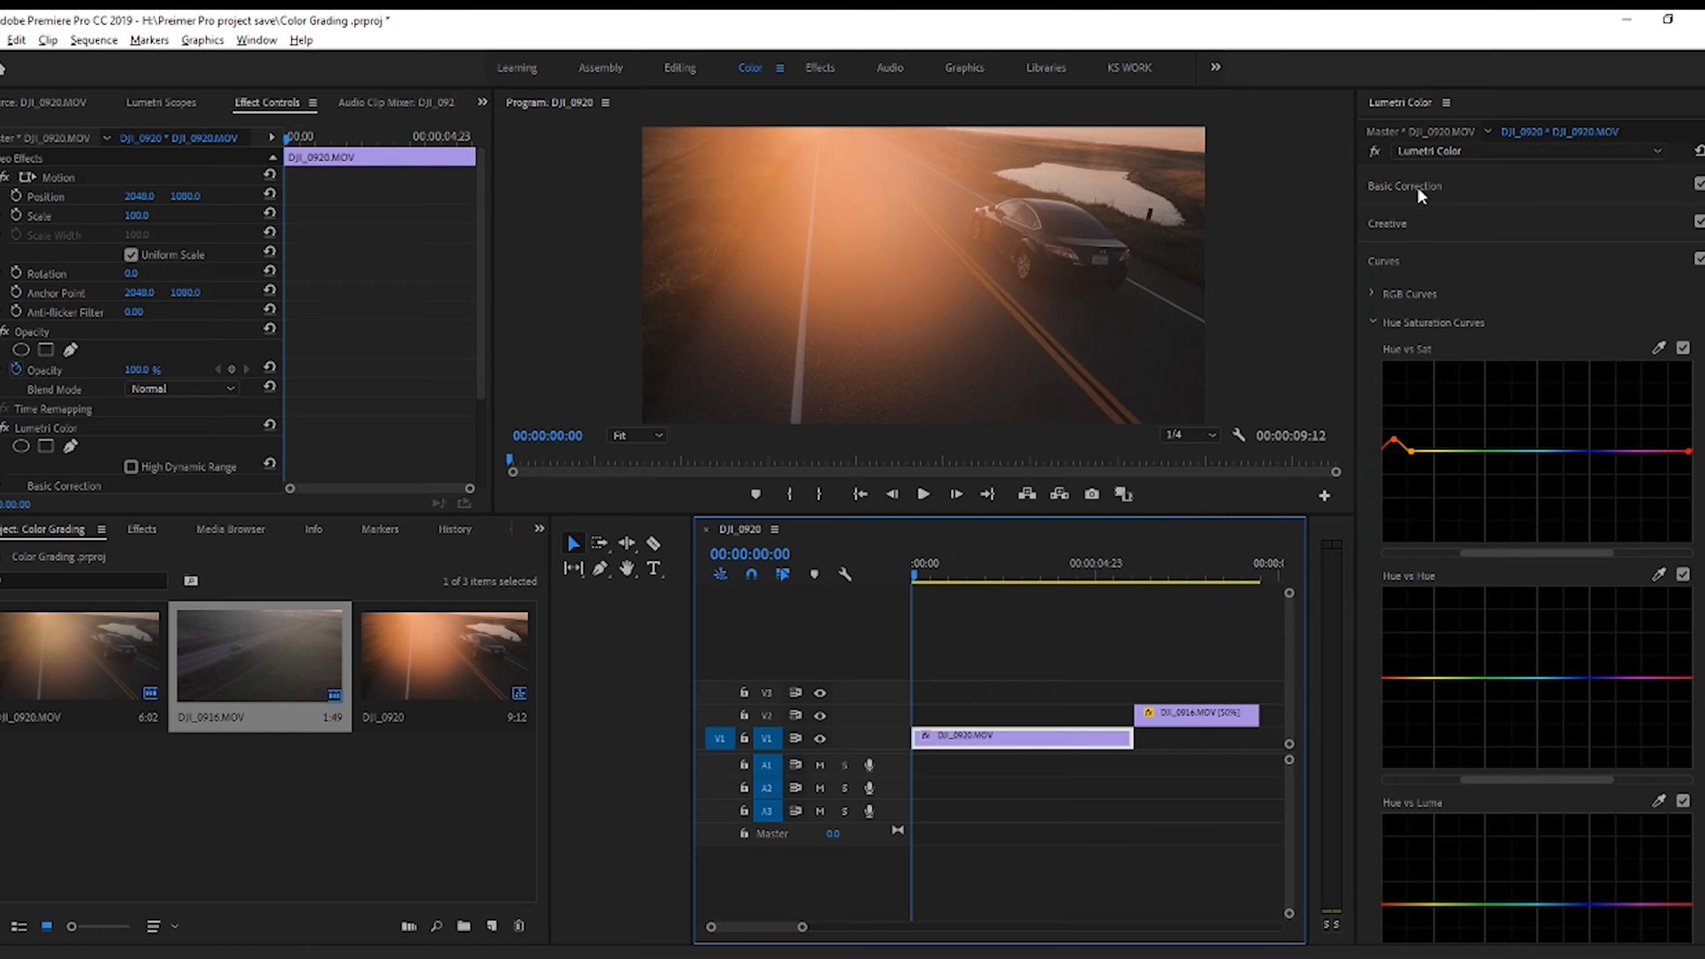
- In Basic Correction, set Highlights to about -24 and Shadows to about 10
click(1403, 185)
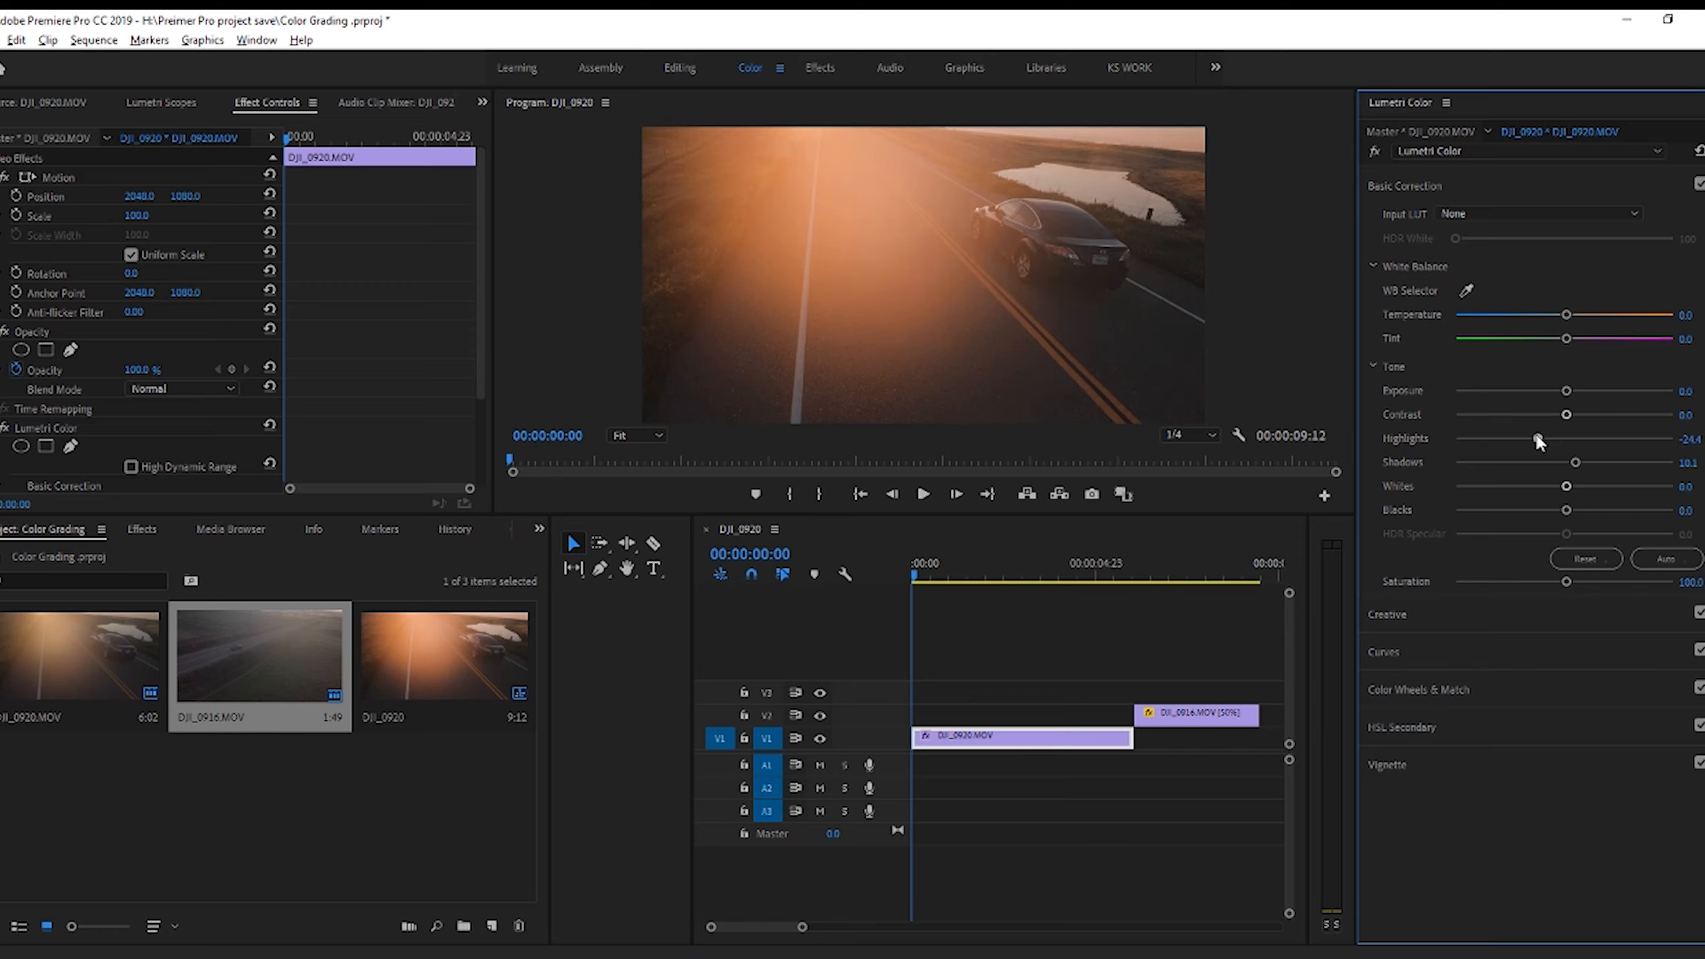
click(1132, 614)
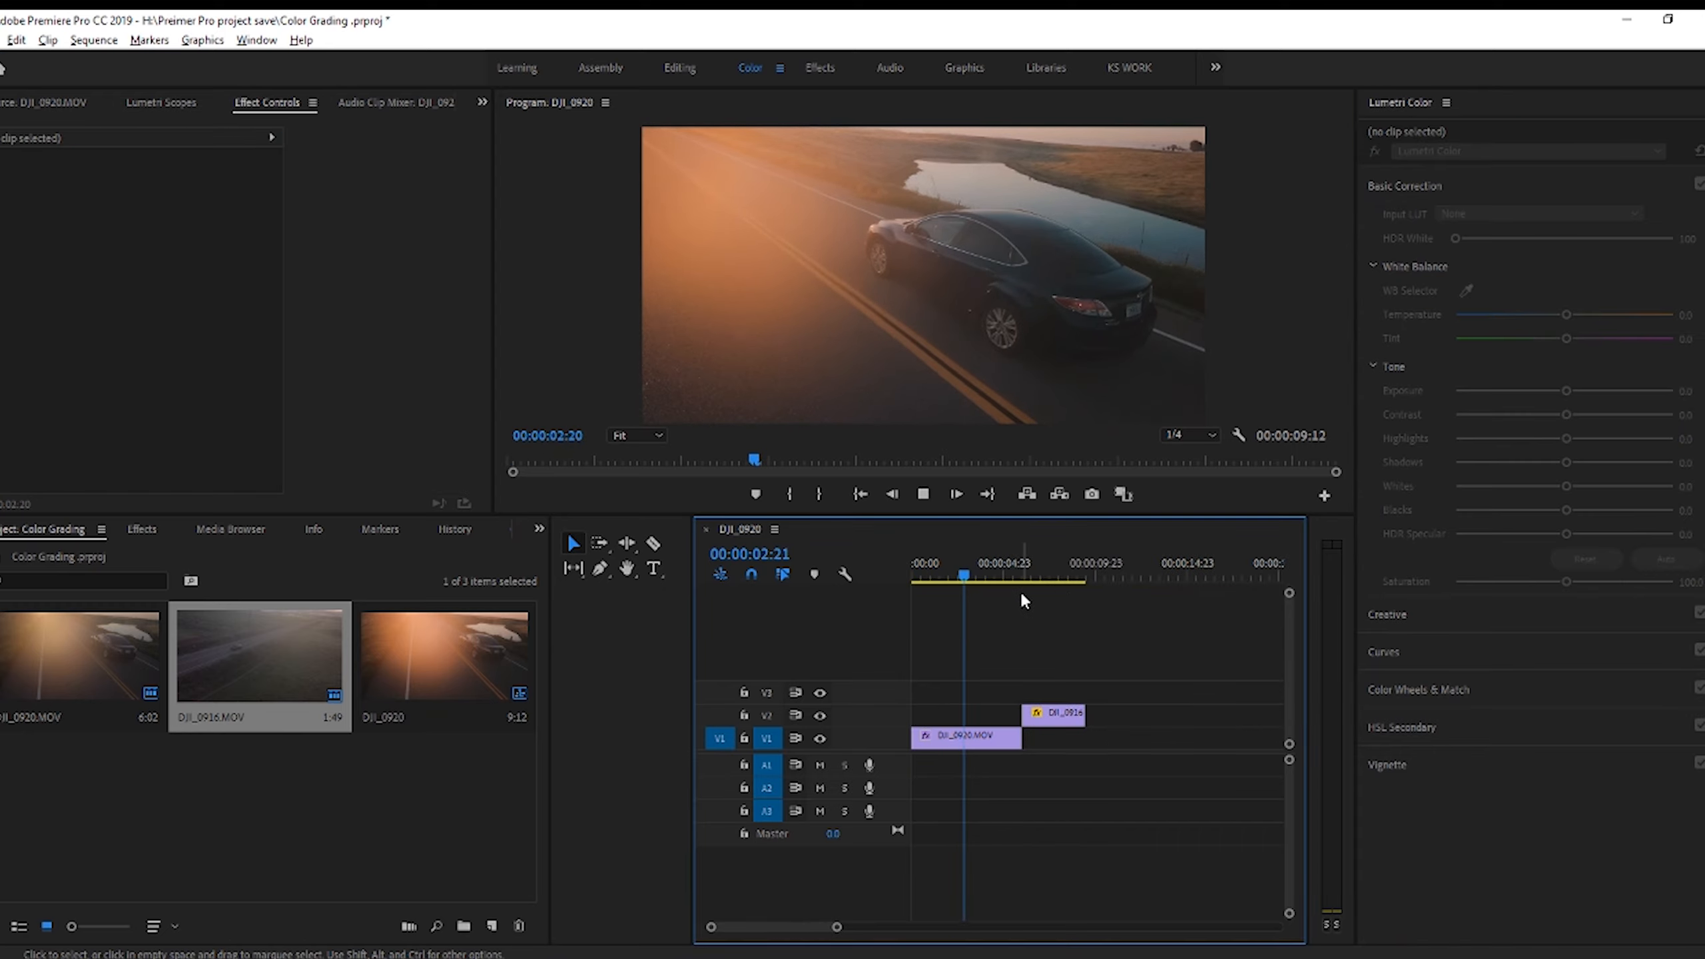
- Select the slowed DJI_0916.MOV clip on V2 and show its Lumetri creative looks
click(1054, 713)
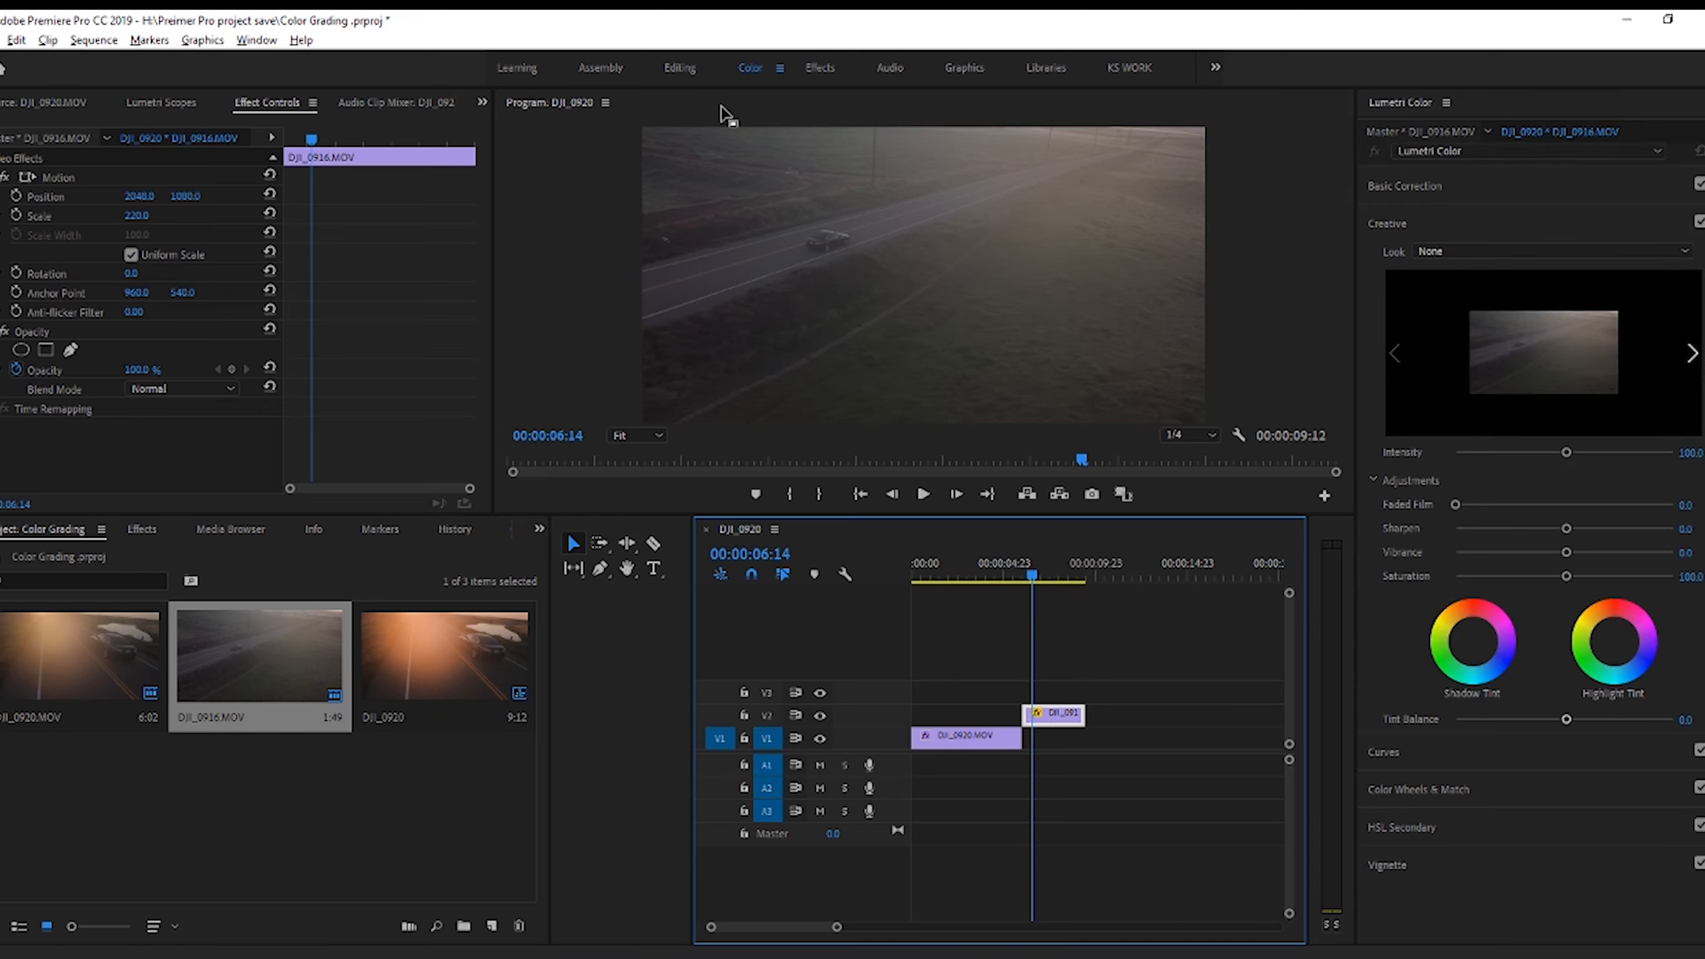
mouse_move(1246, 544)
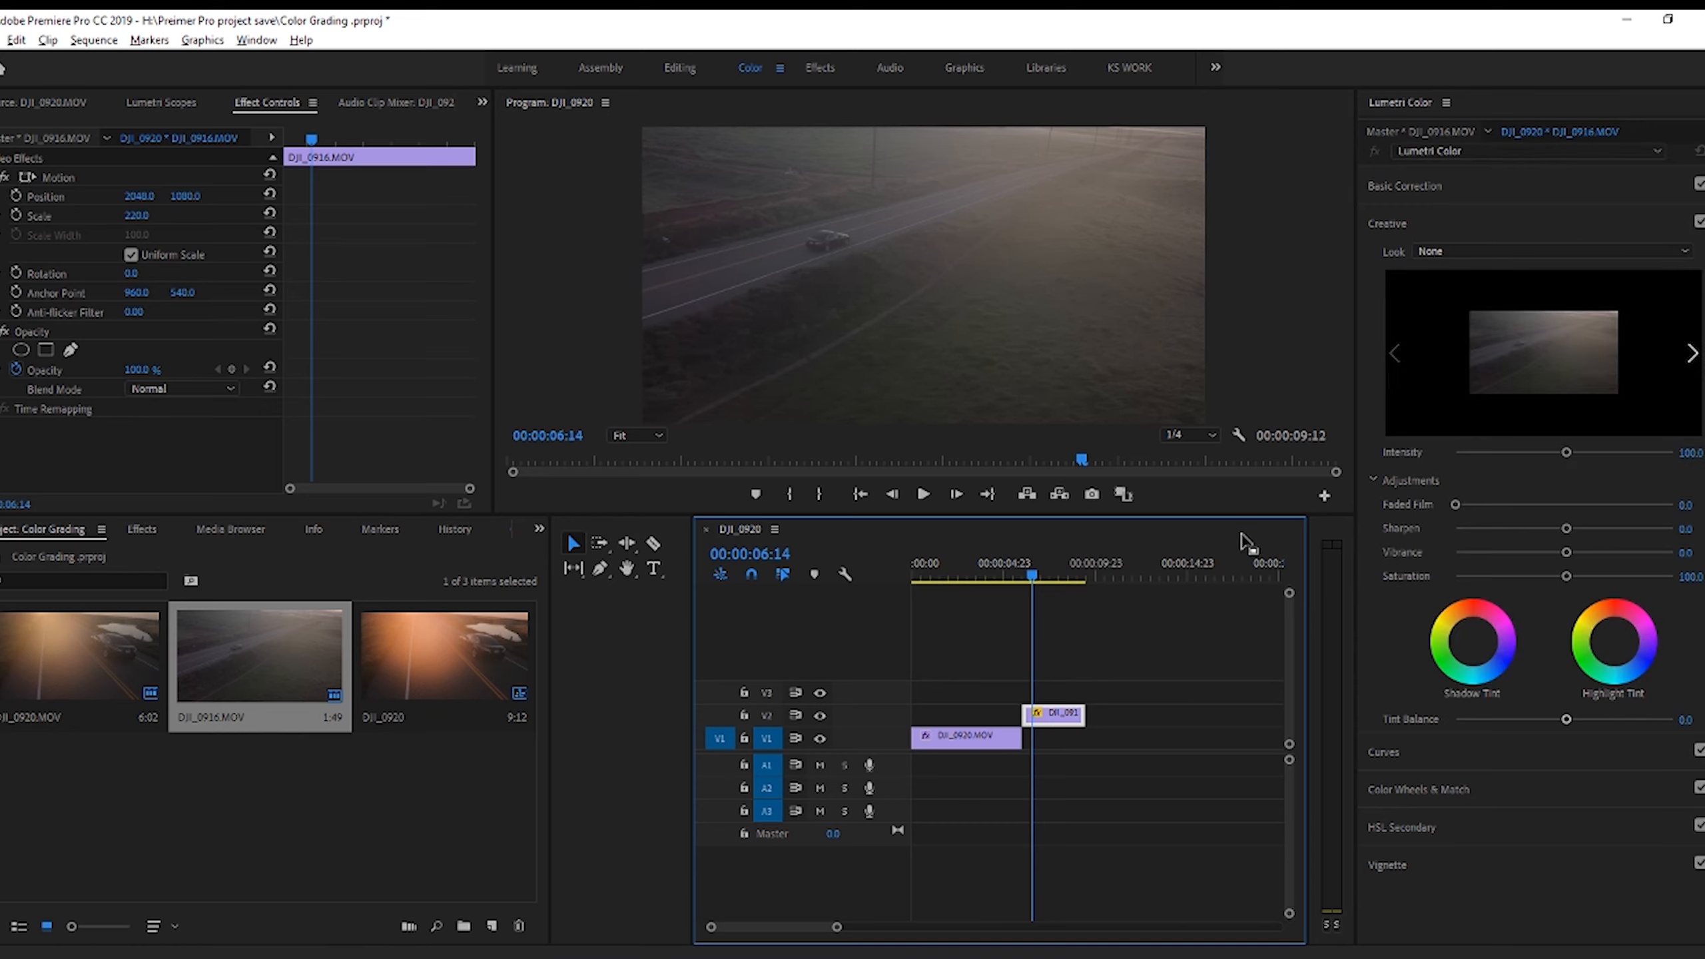
mouse_move(1538, 280)
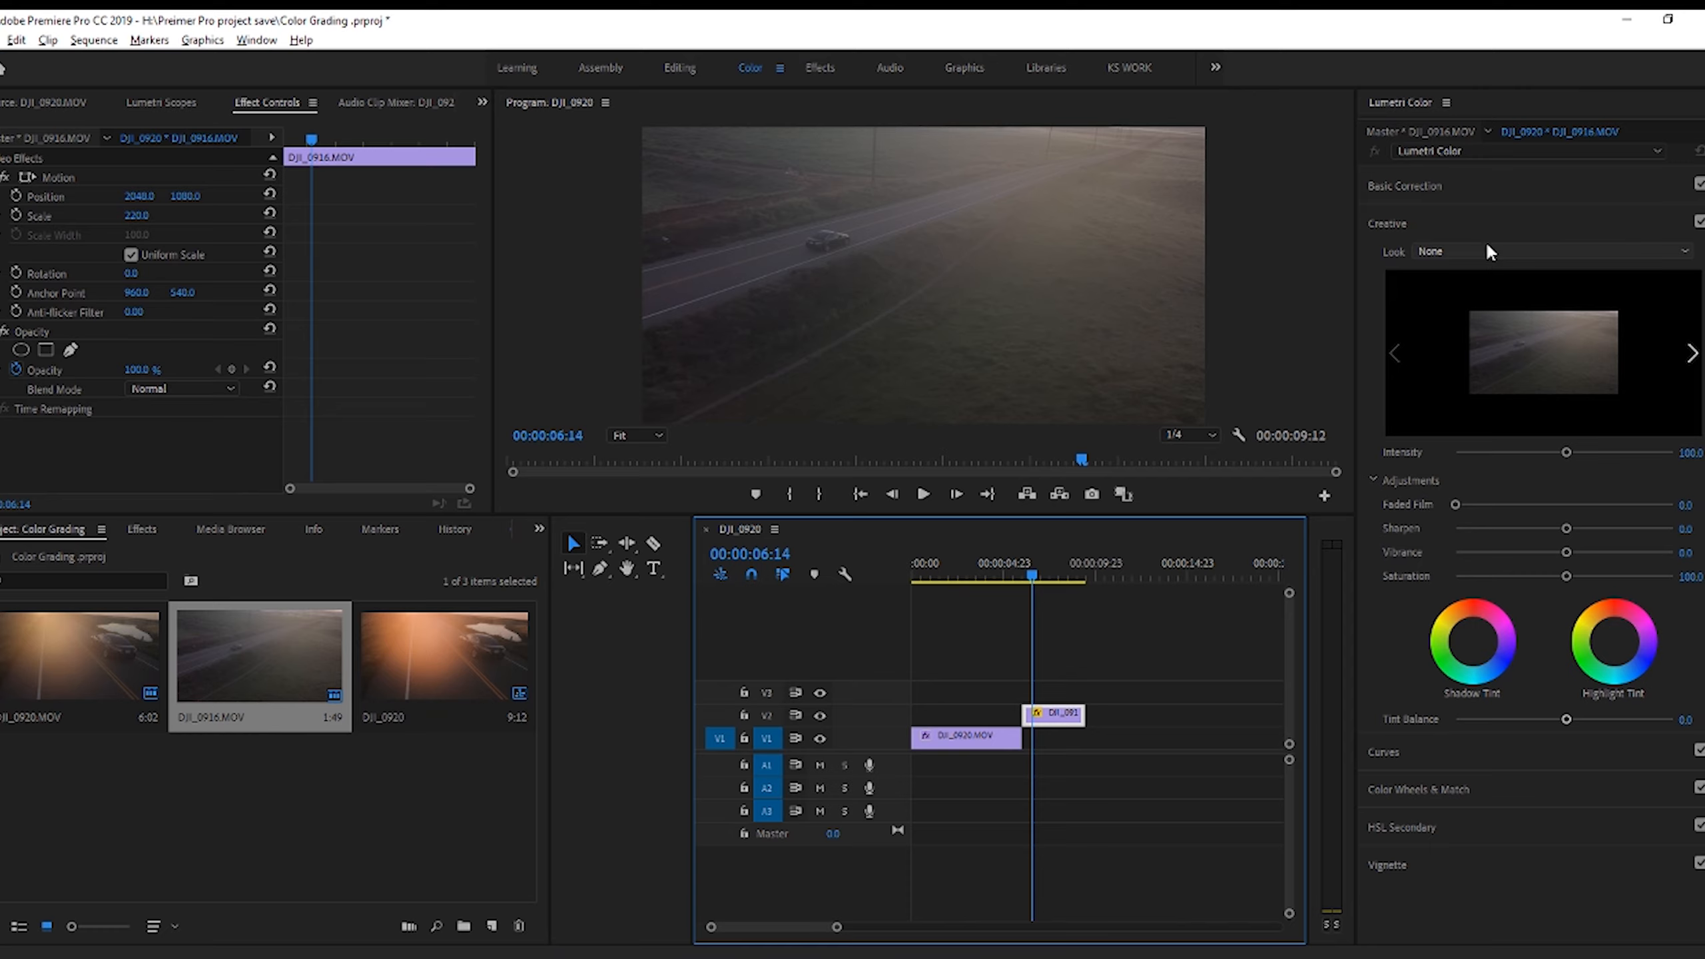
mouse_move(63, 231)
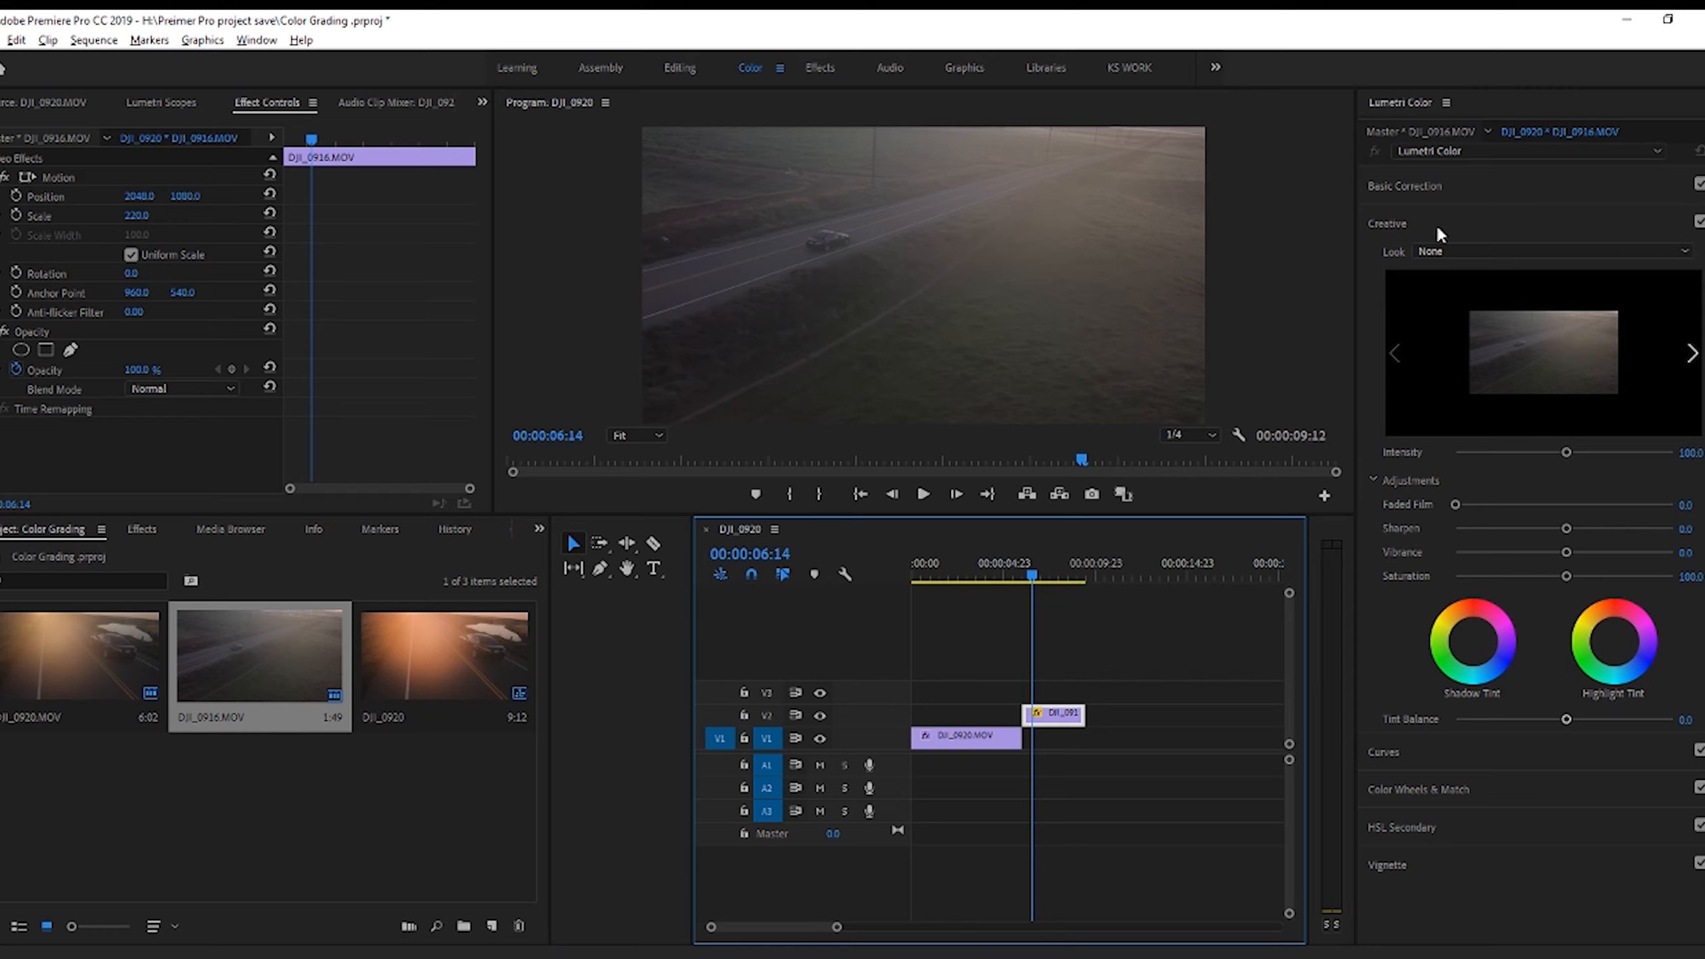
mouse_move(995, 220)
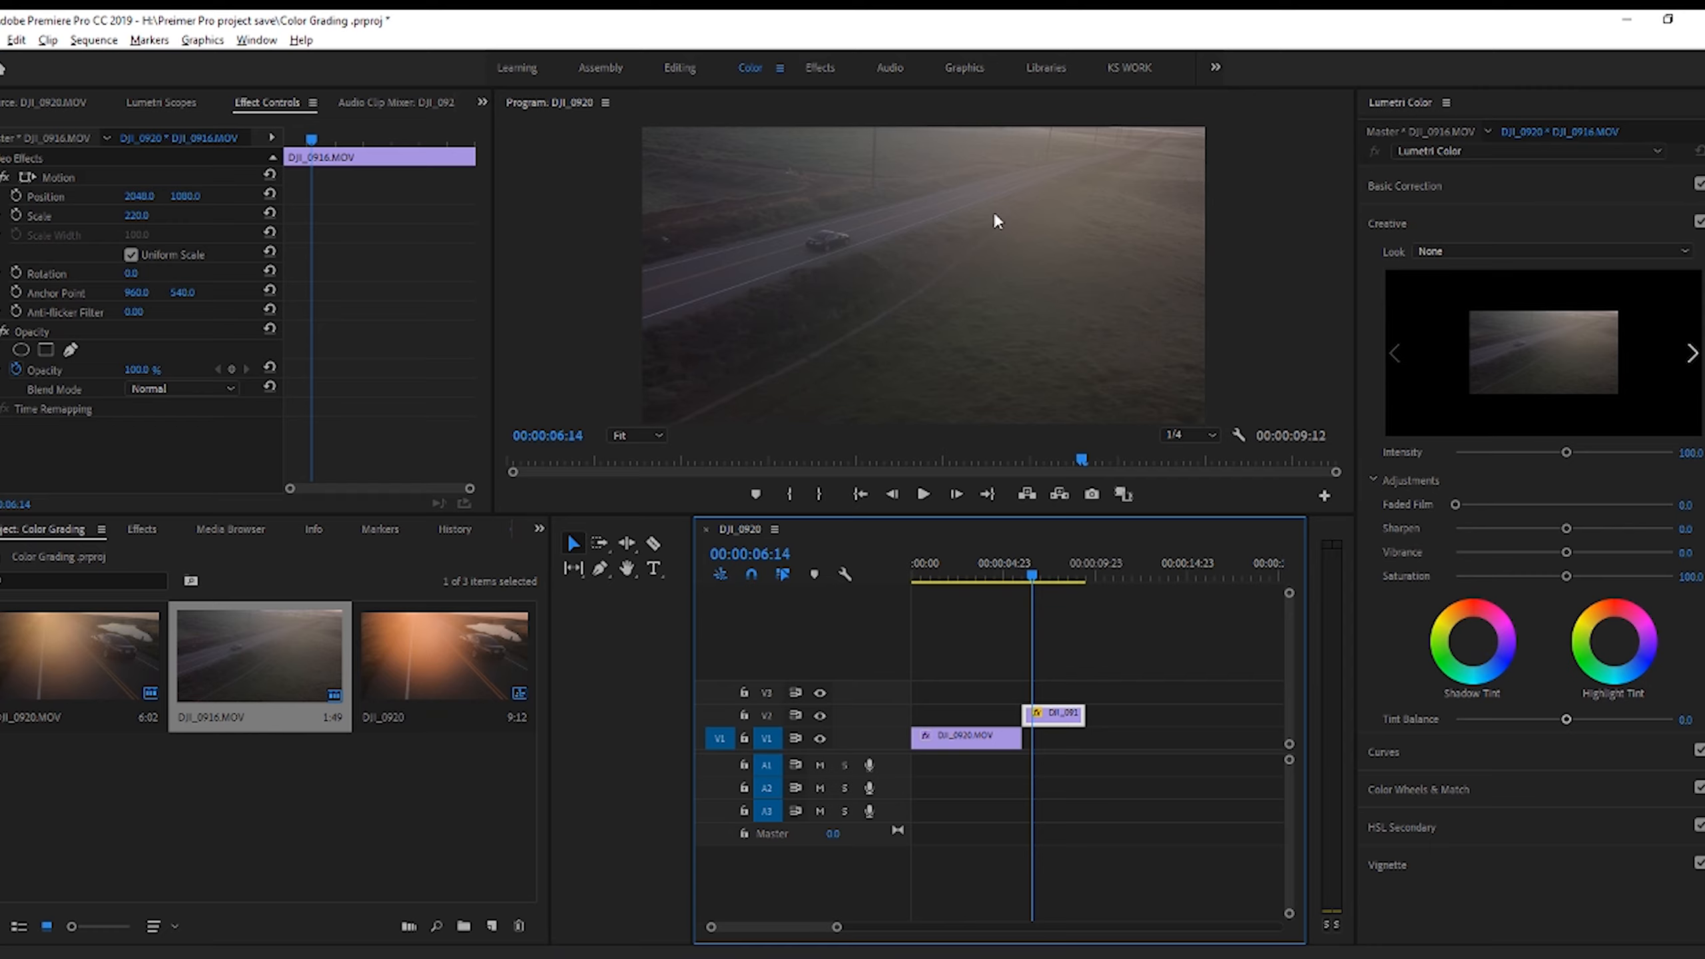
mouse_move(1069, 228)
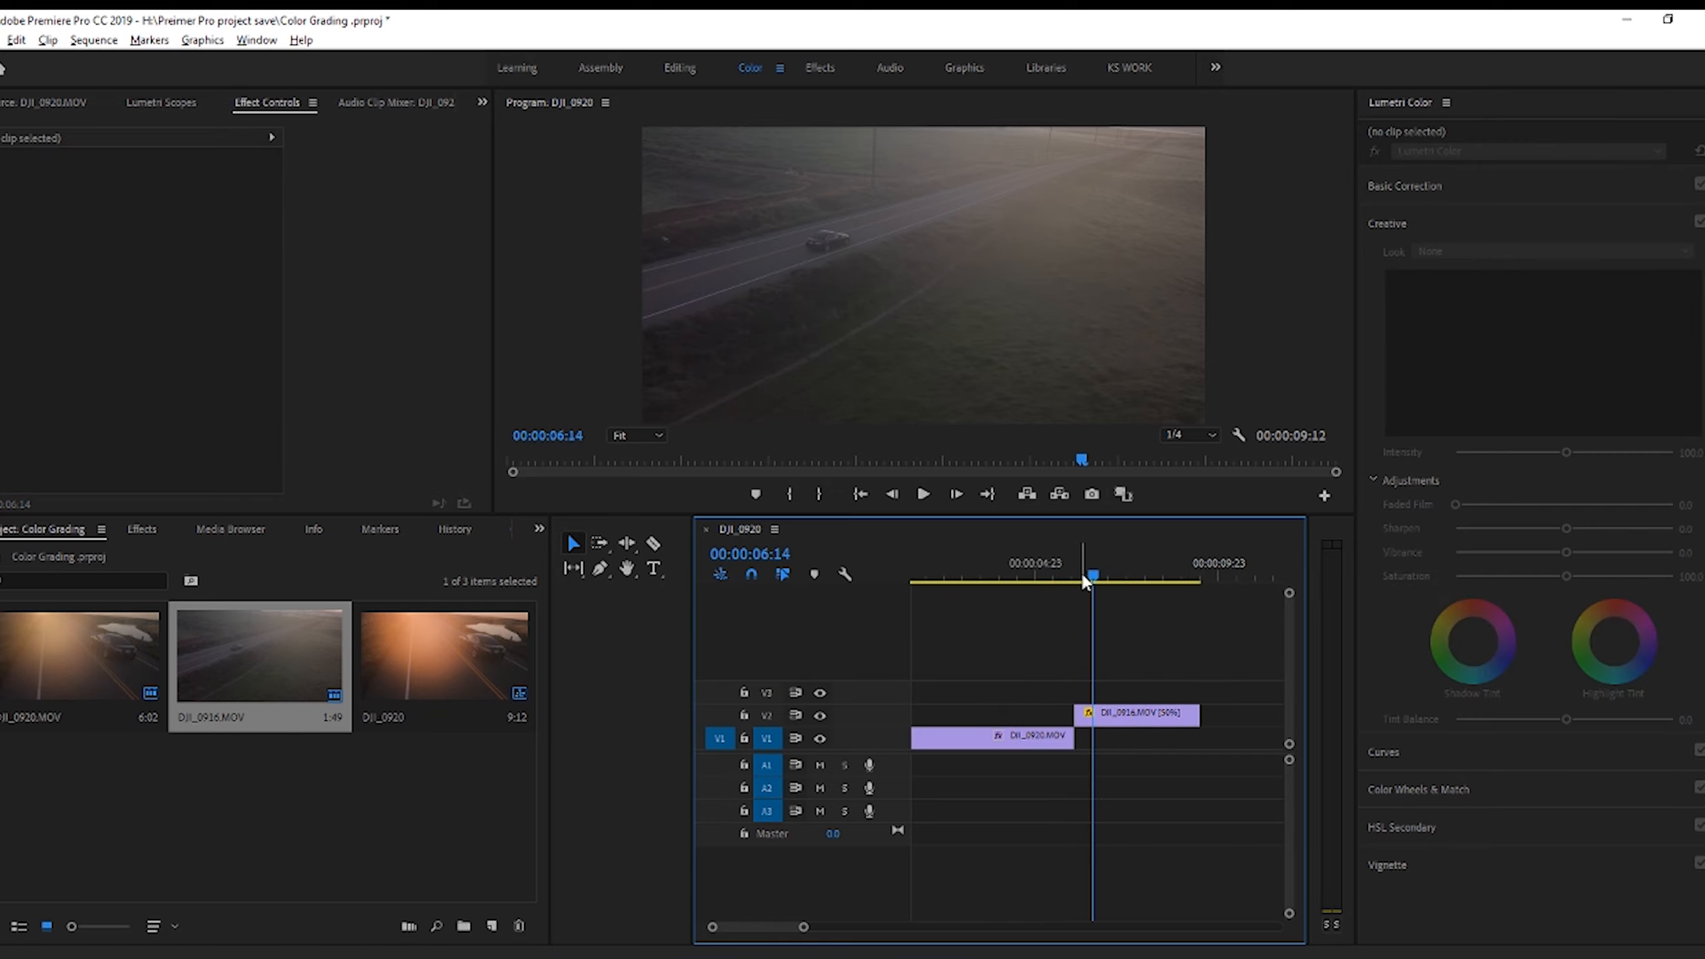
mouse_move(1093, 612)
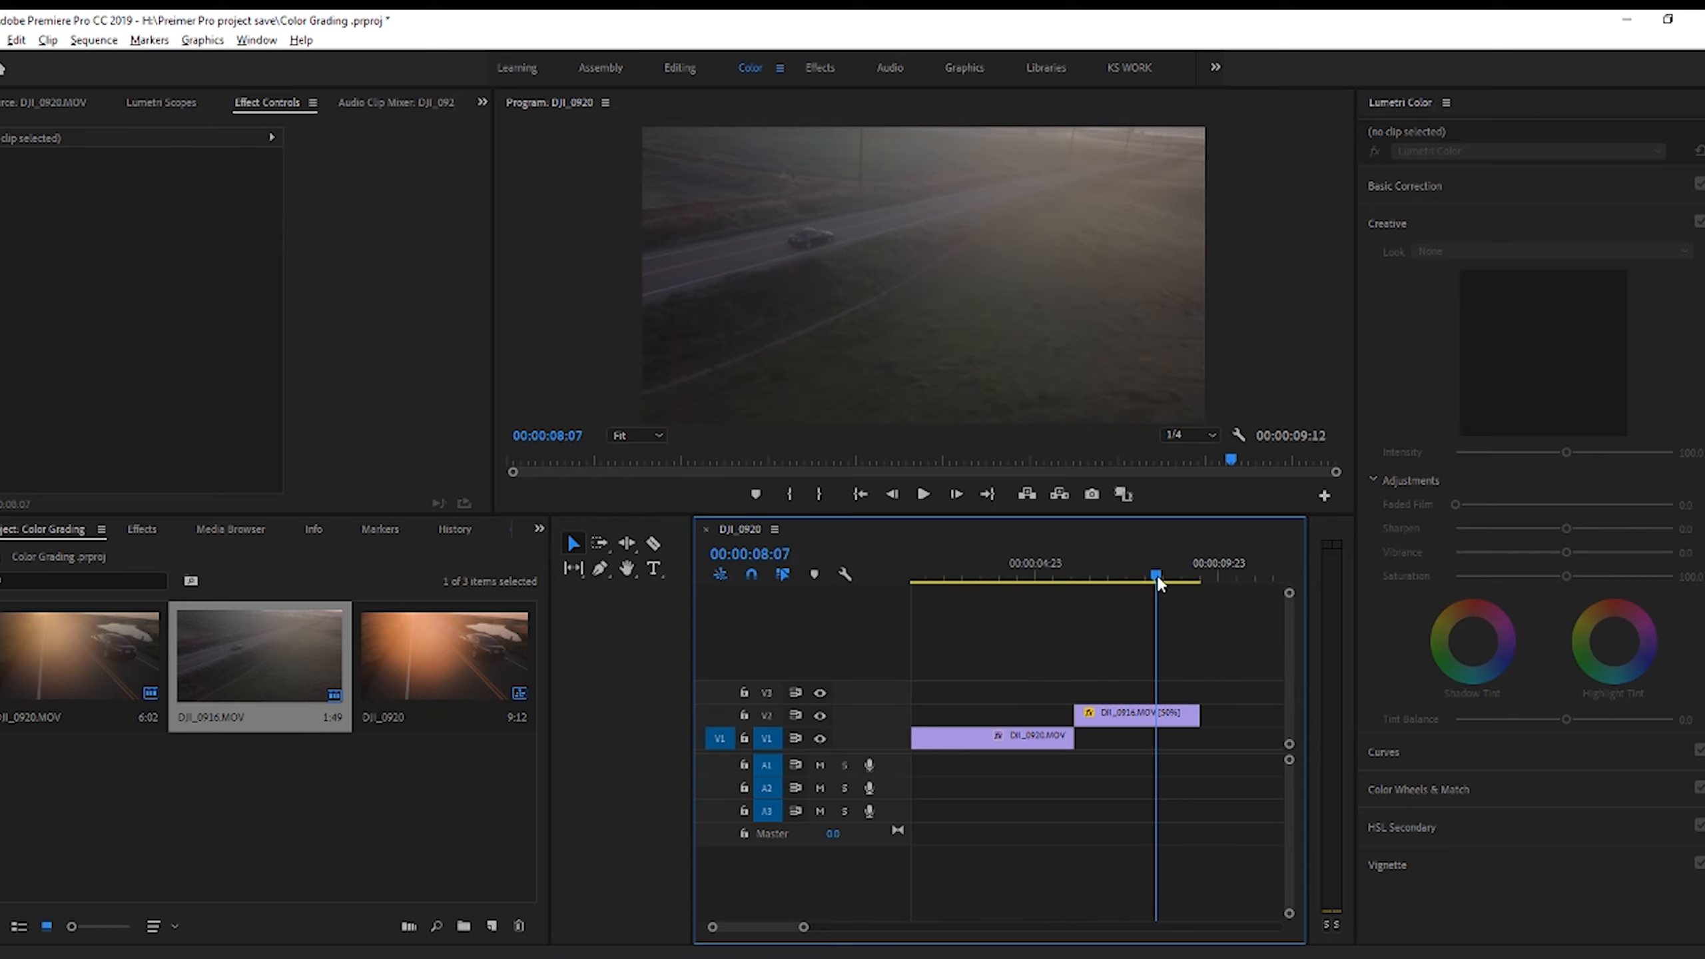
click(1134, 715)
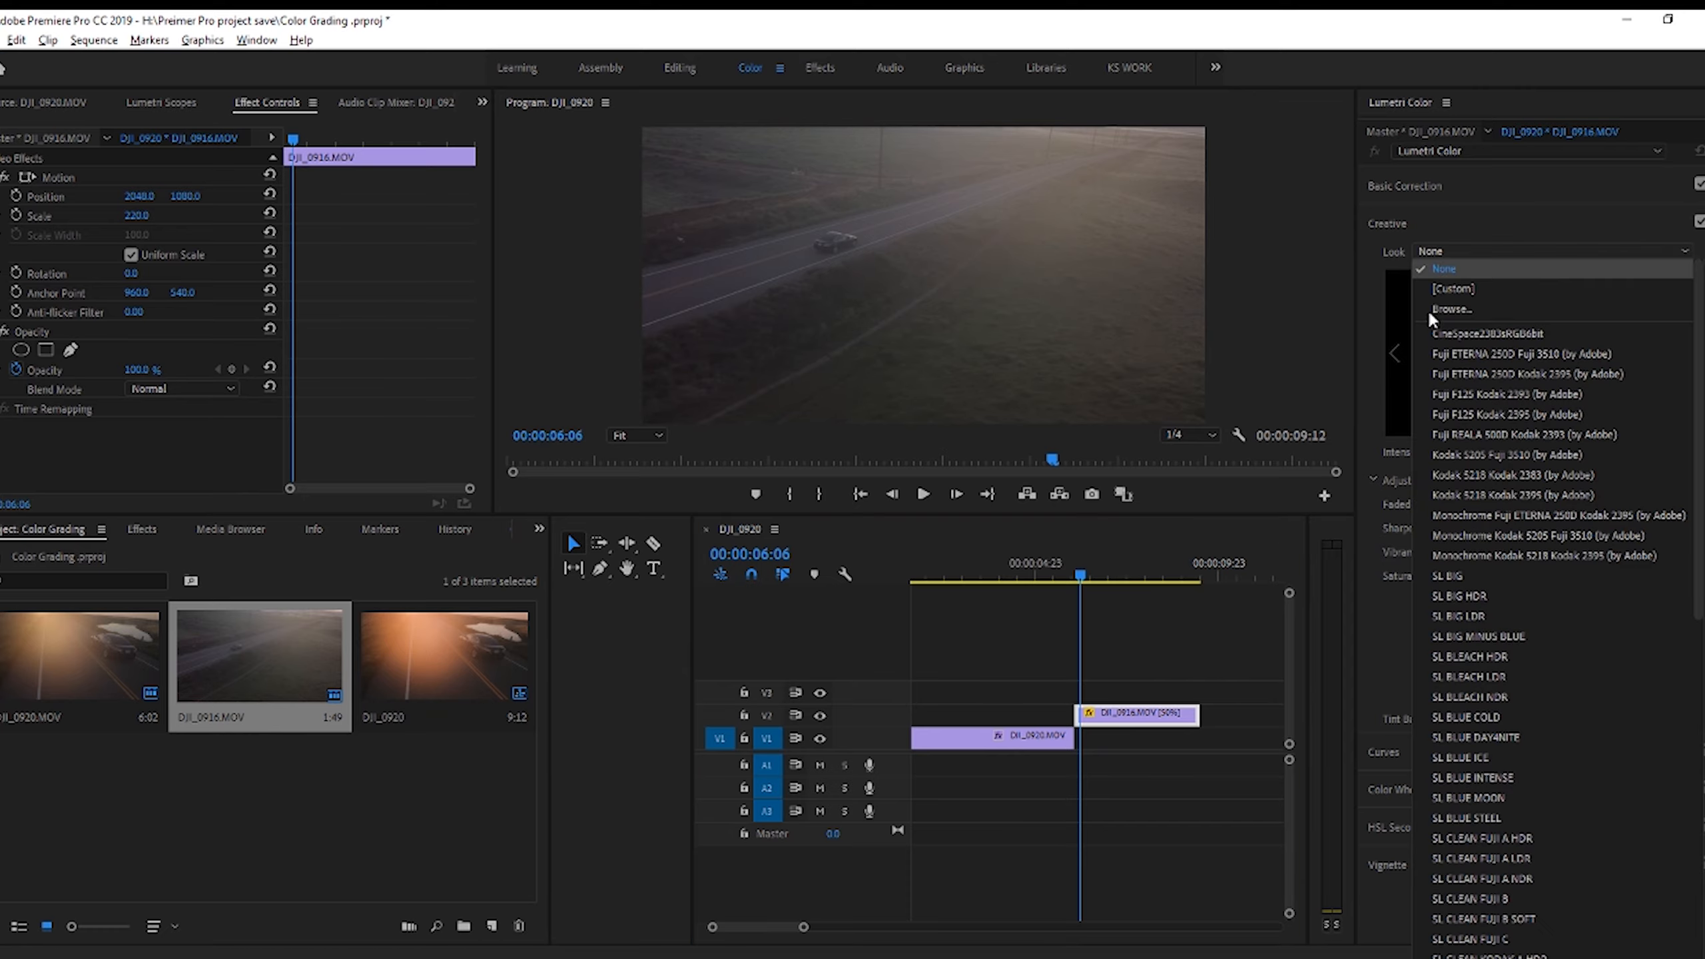
- Browse for a custom LUT file and apply it as DJI_0916's warm look
click(1443, 269)
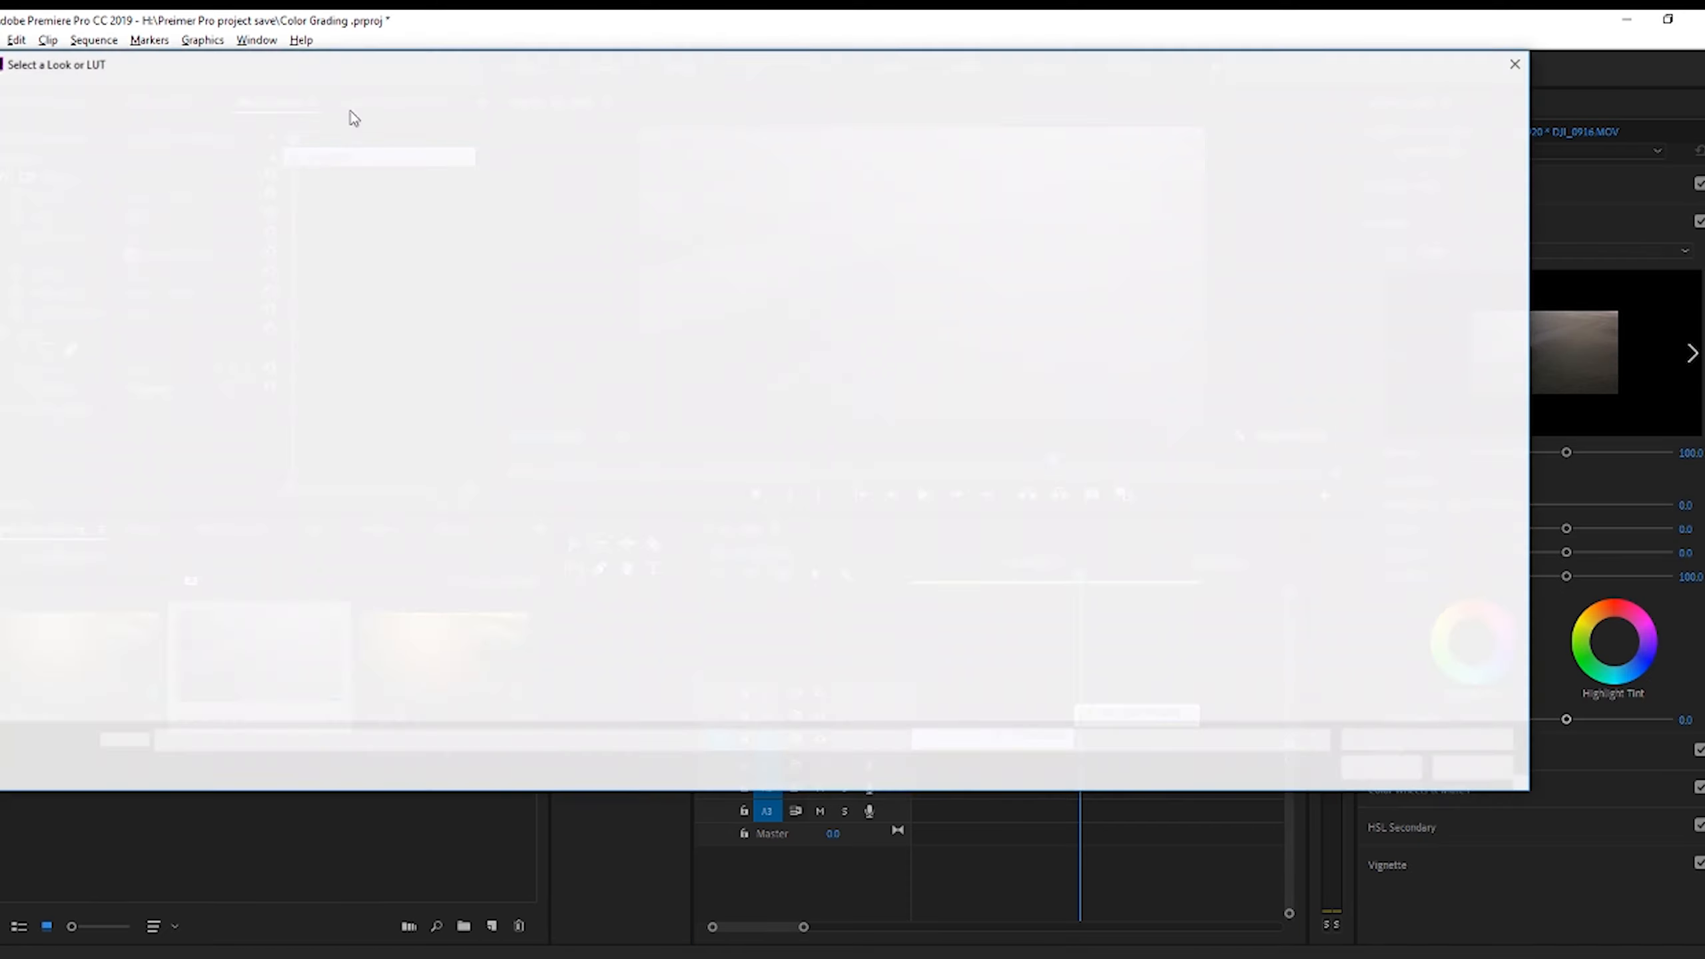
click(1512, 64)
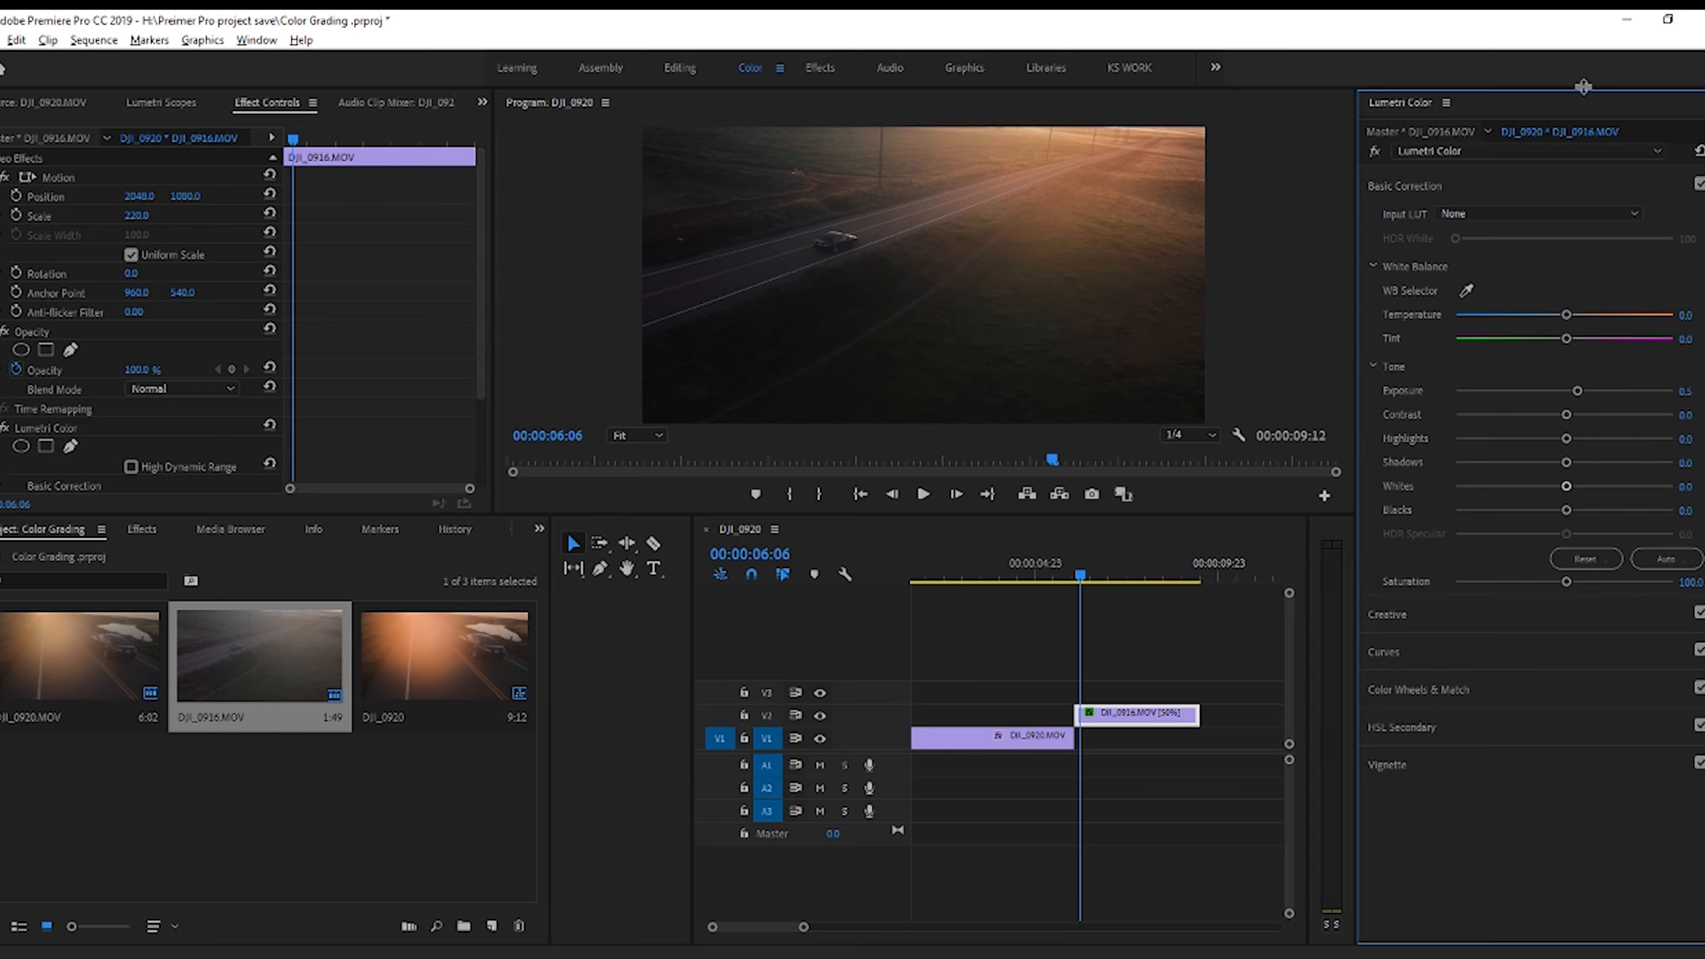
mouse_move(1427, 198)
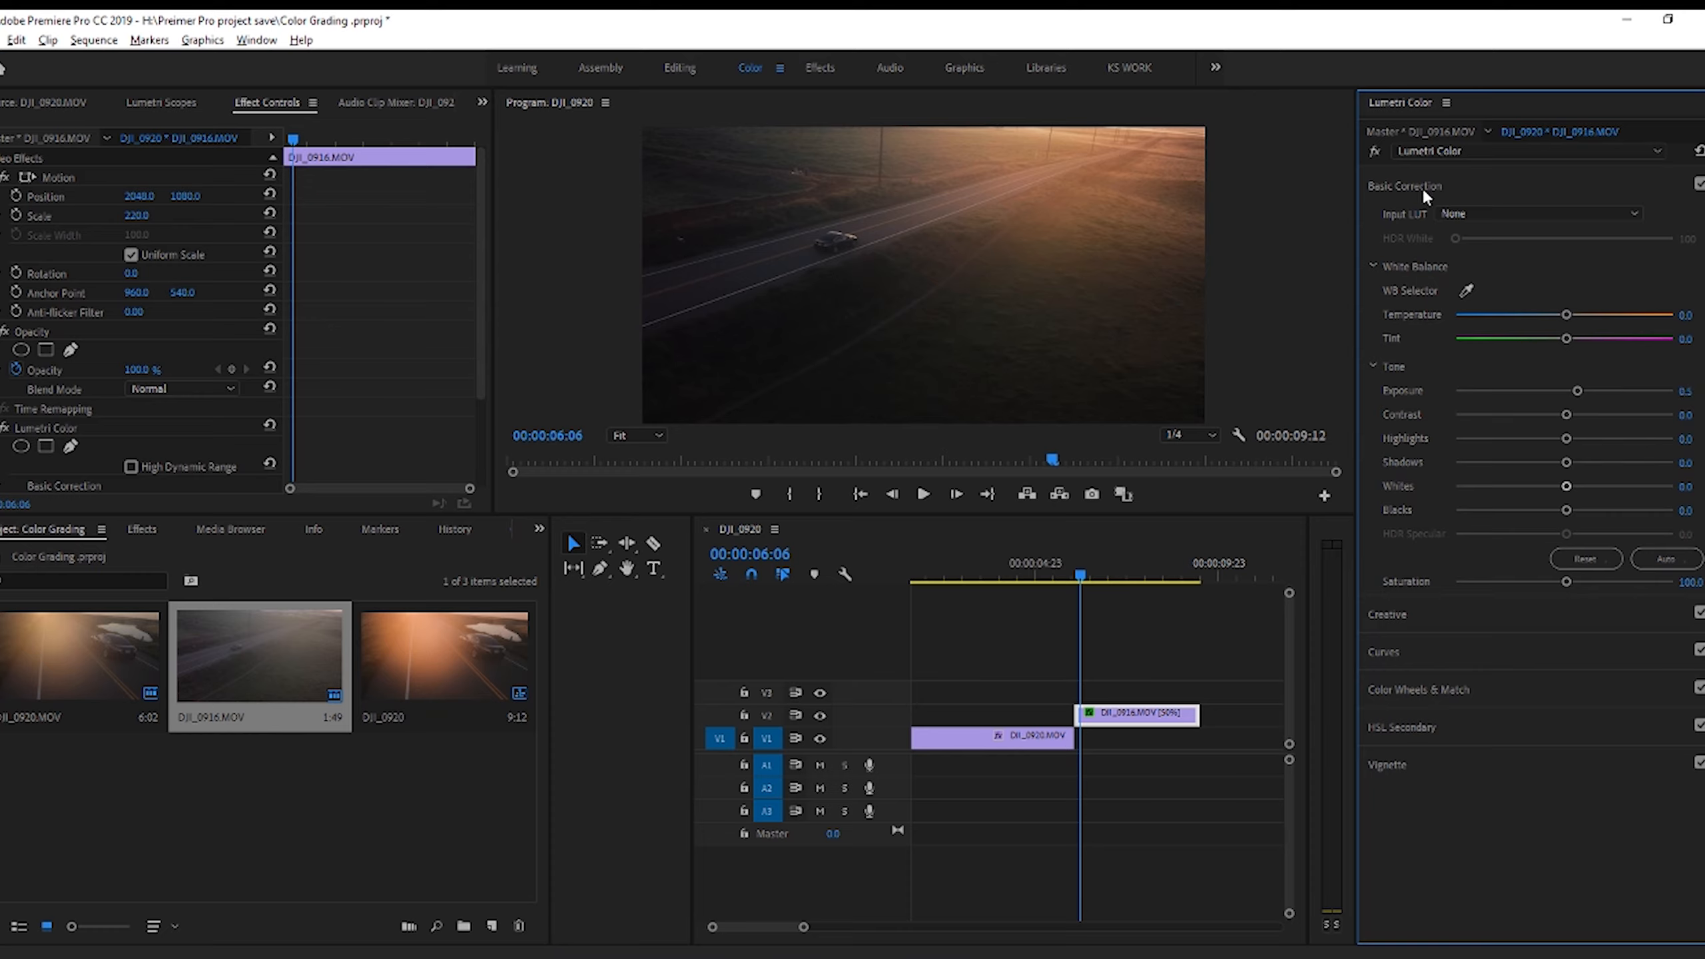
mouse_move(1574, 480)
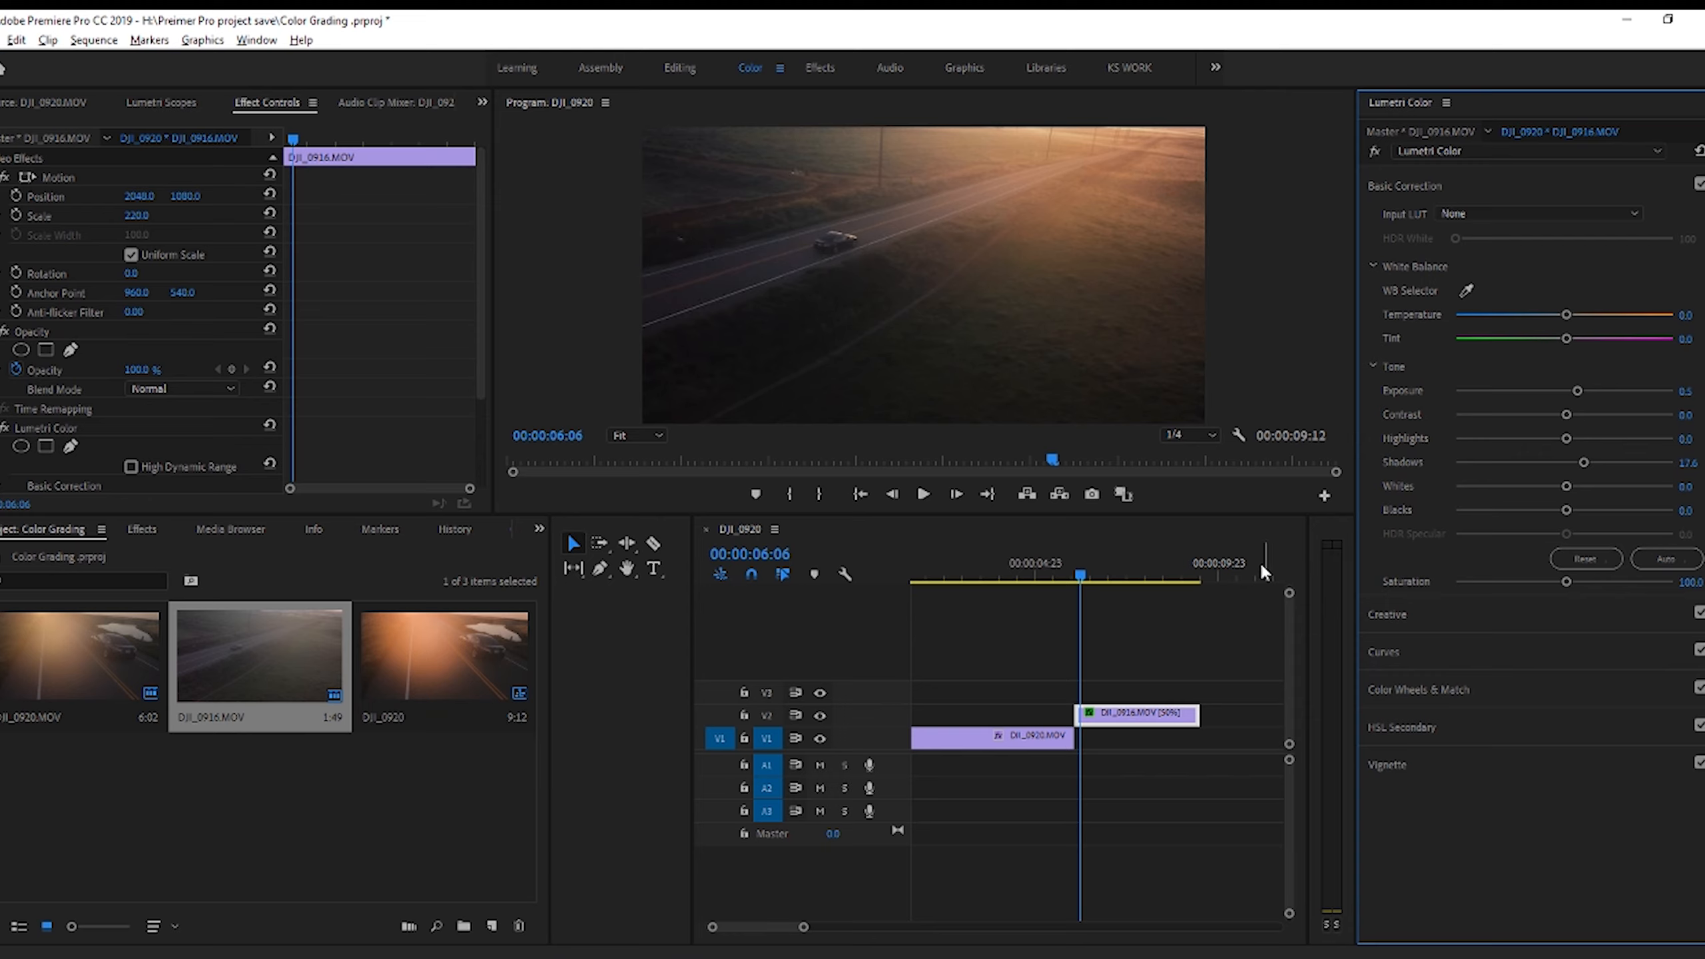
- Set DJI_0916's Exposure to 0.5 and Shadows to about 17.6, then jump to the clip start
click(1075, 576)
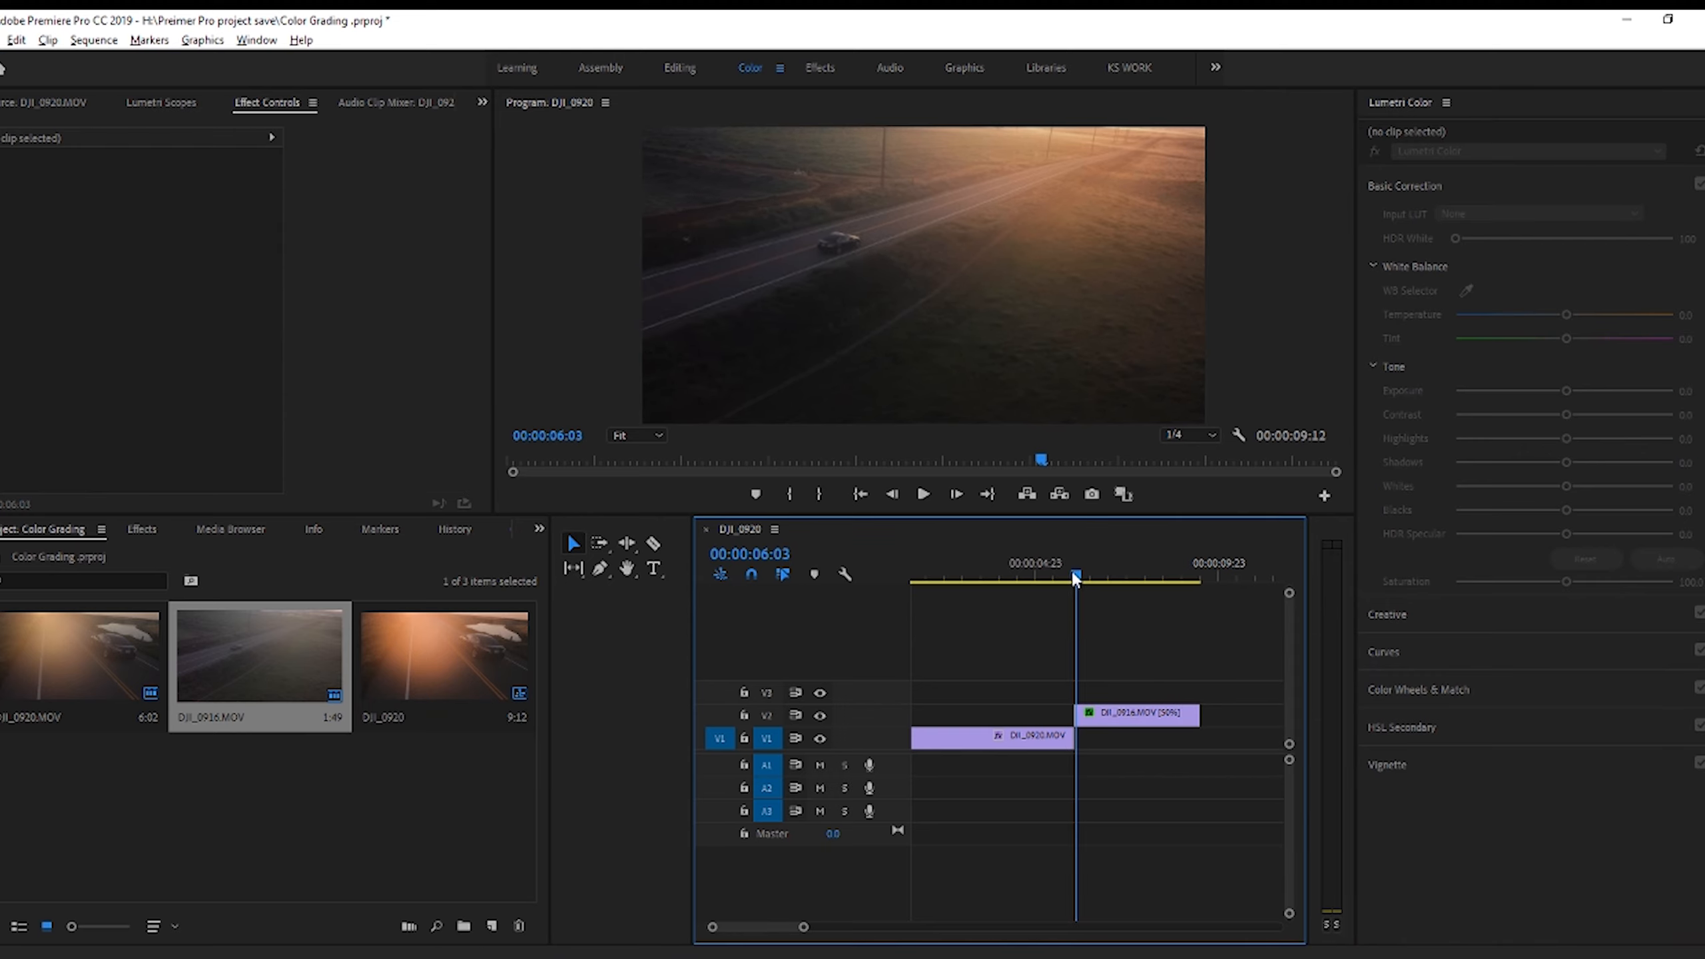
click(949, 574)
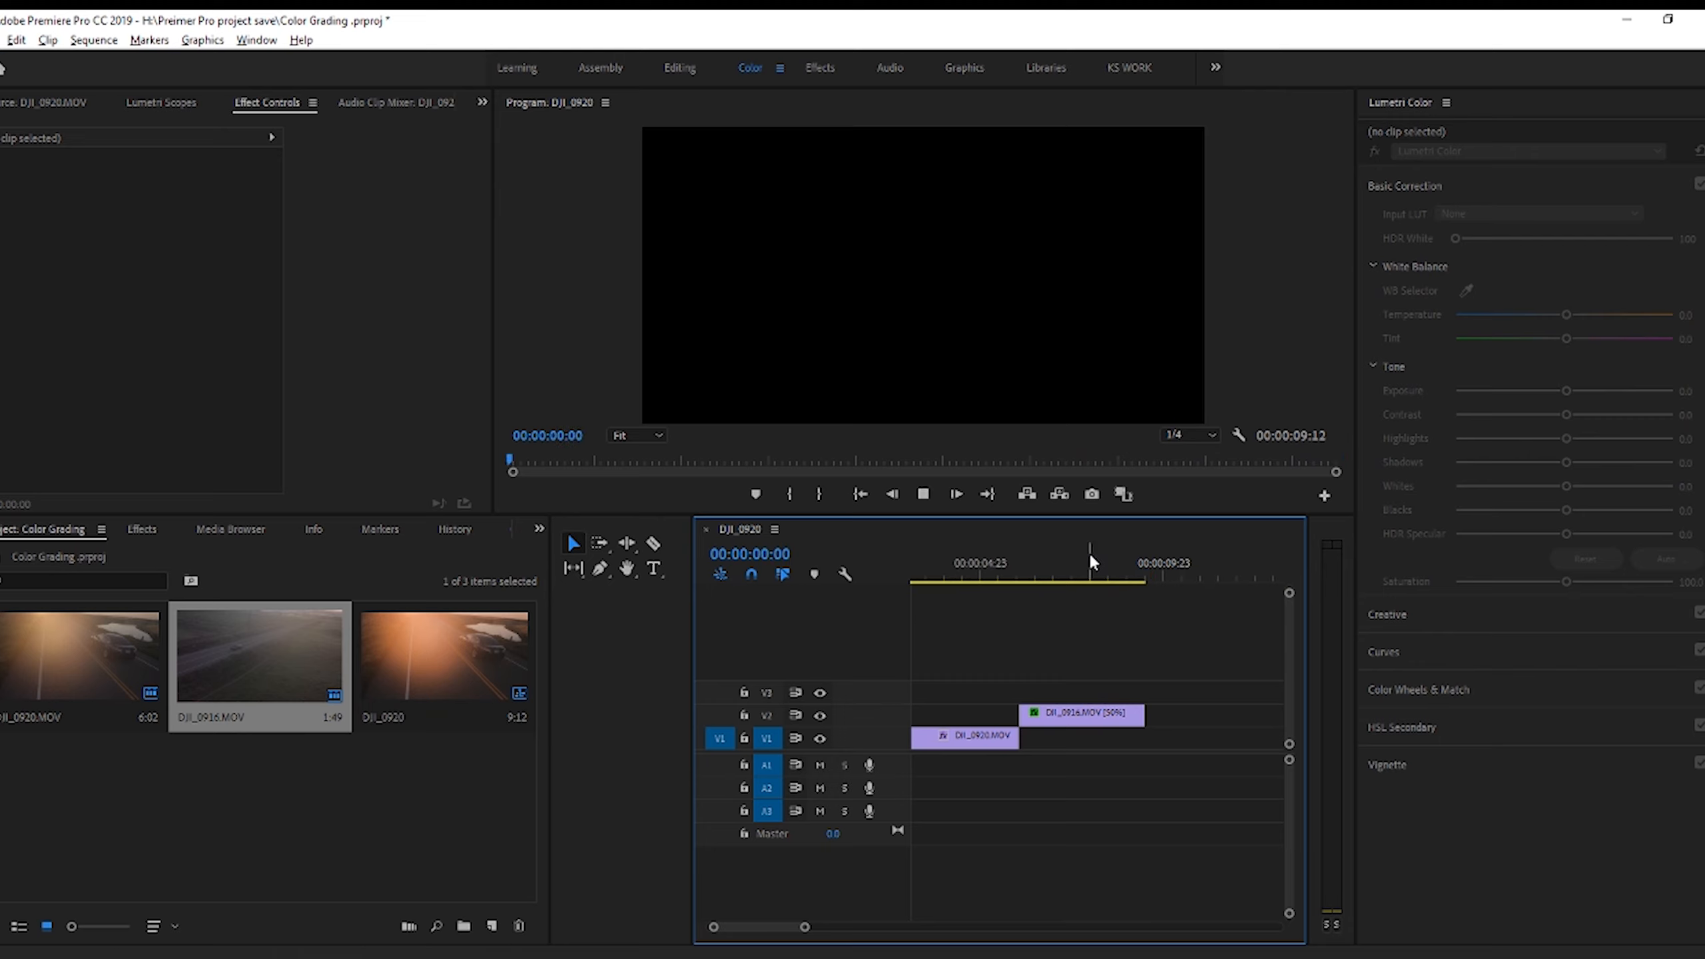
- Select DJI_0916.MOV on V2 to view its Hue Saturation Curves in Lumetri
click(1080, 714)
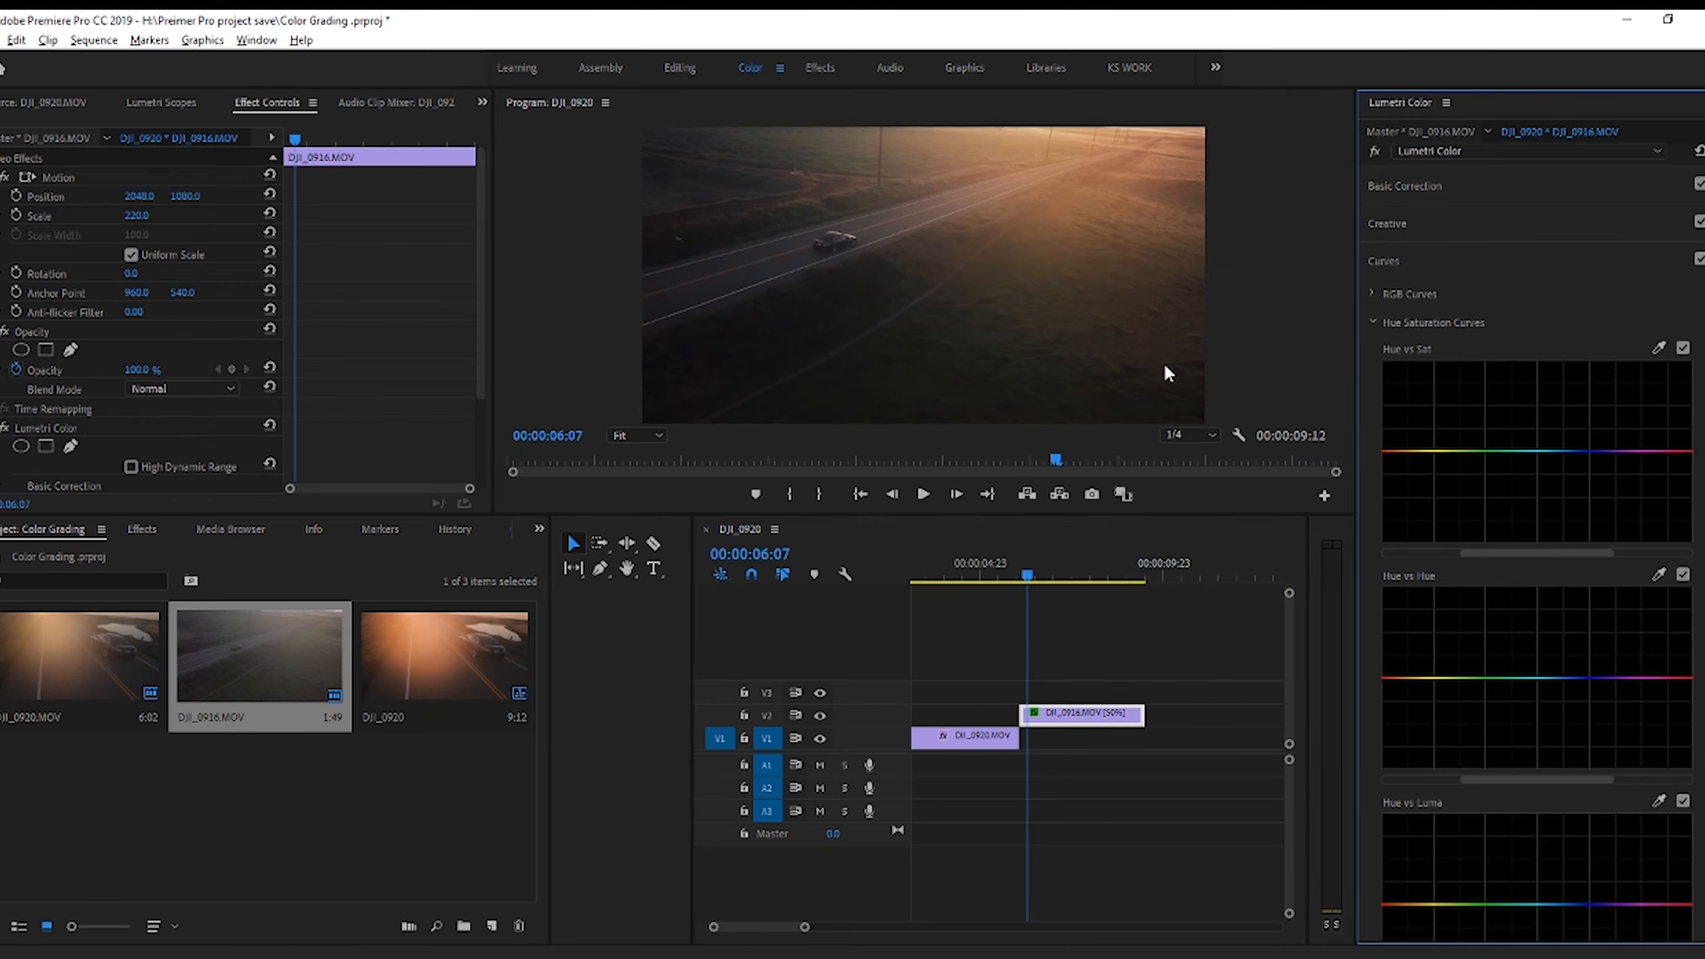
mouse_move(1113, 194)
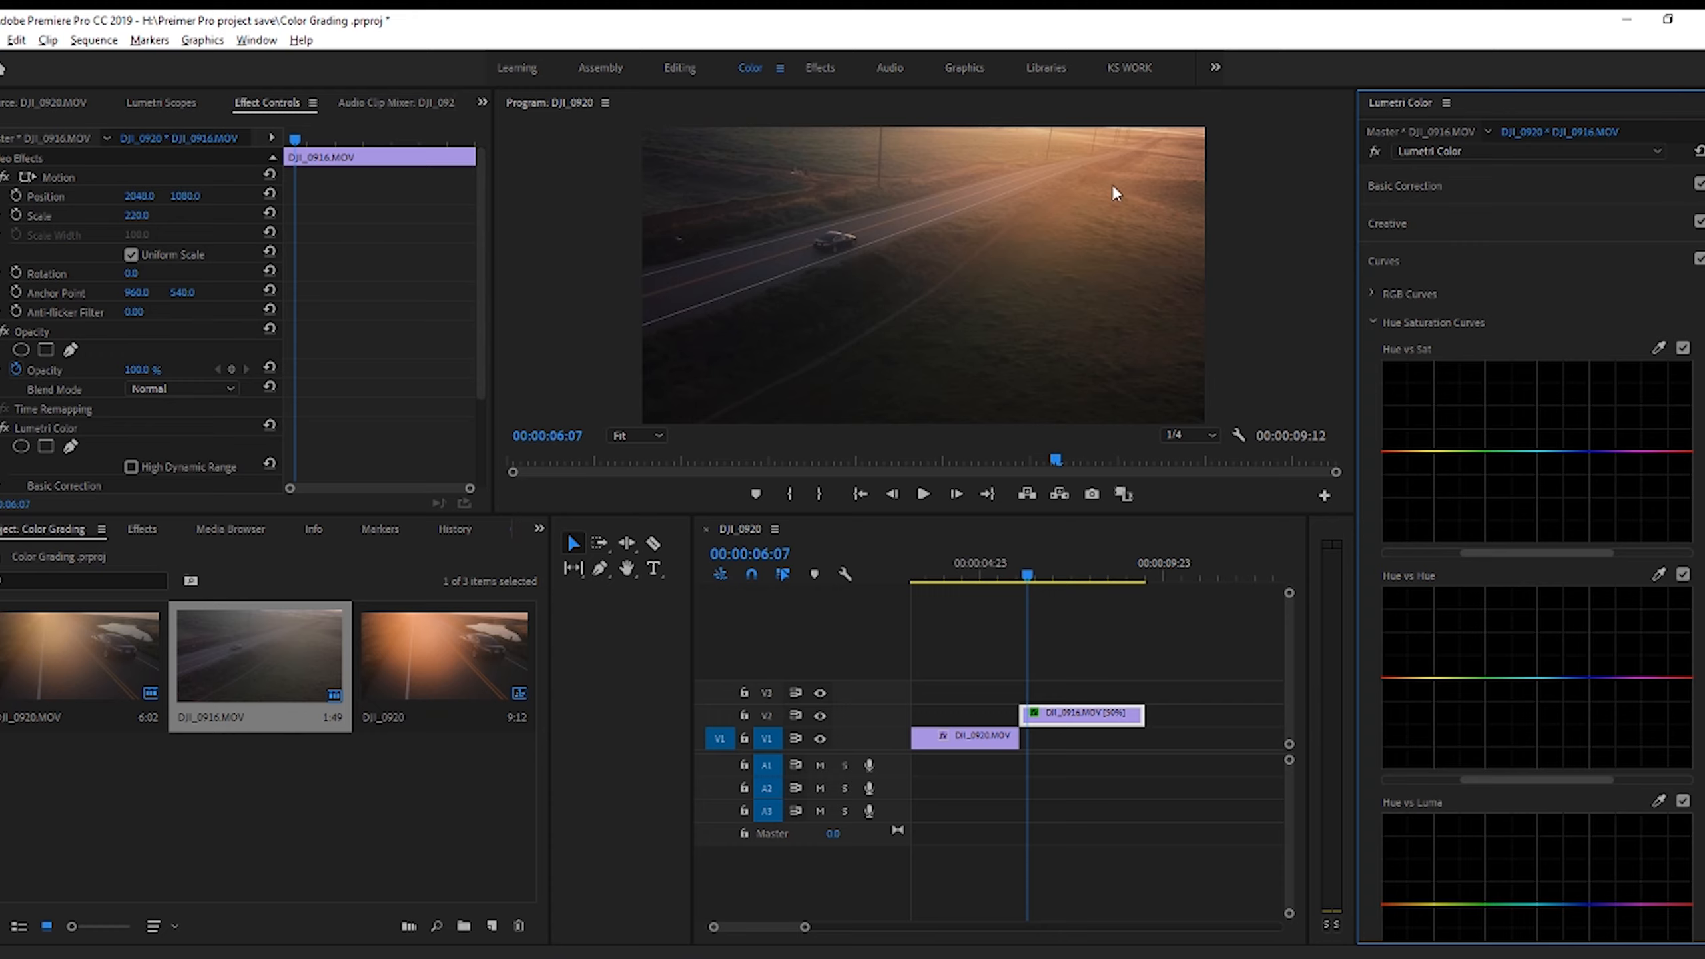
mouse_move(1700, 591)
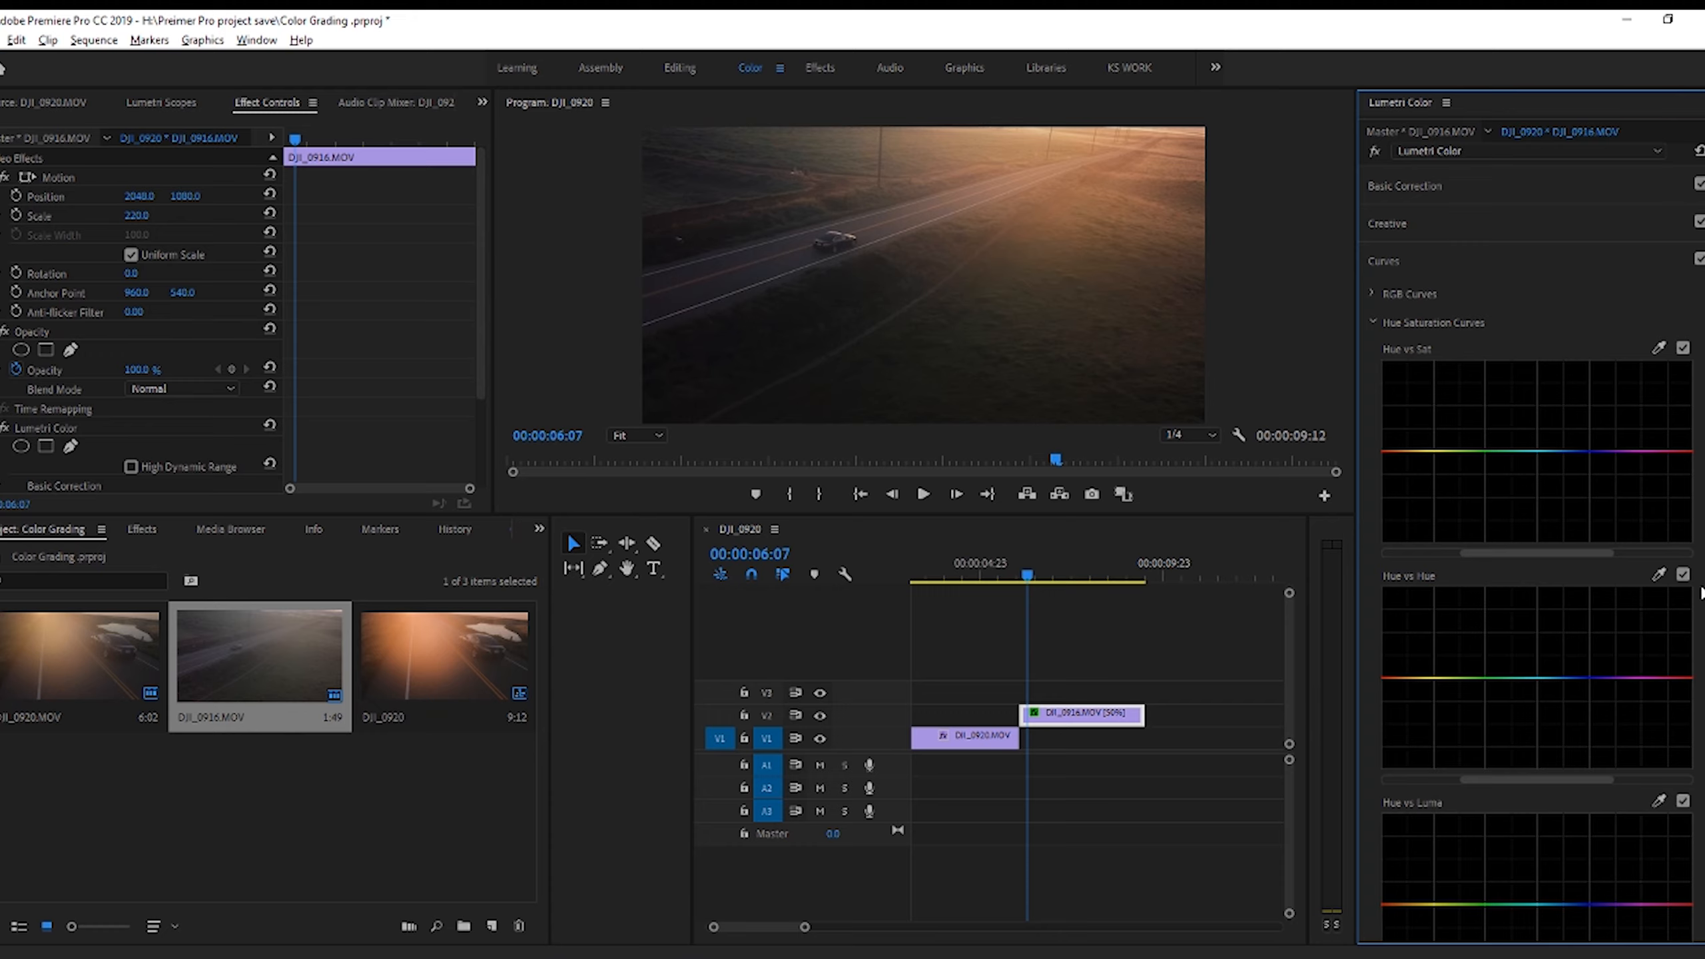